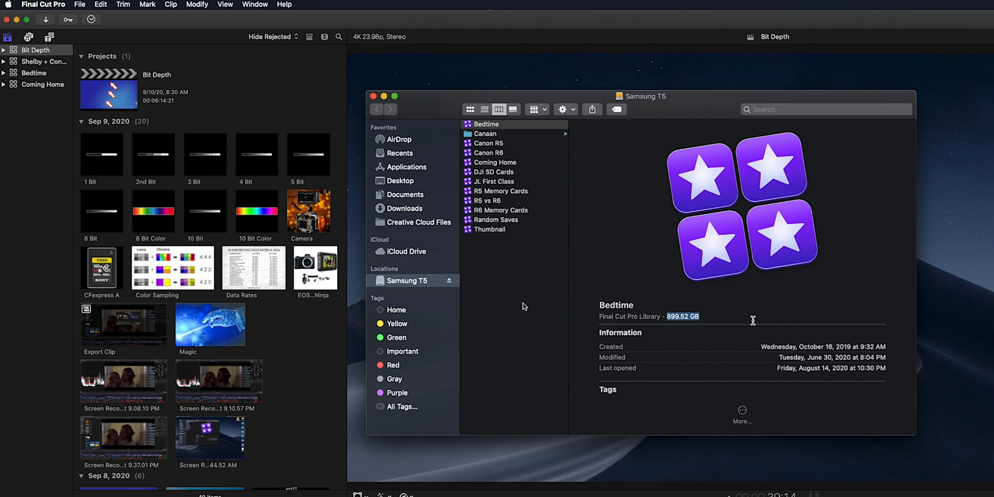
# Create a new library named Library saved in the Movies folder.
pyautogui.click(80, 4)
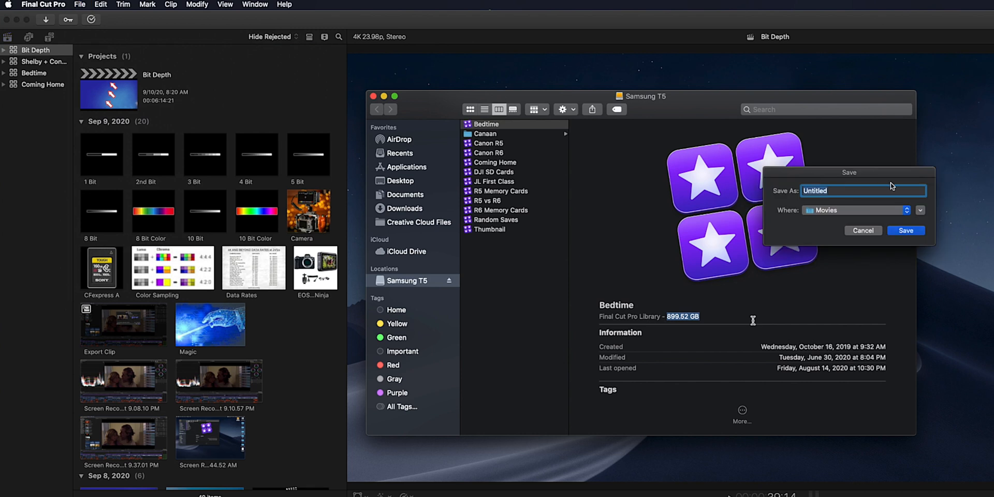
pyautogui.write('Library')
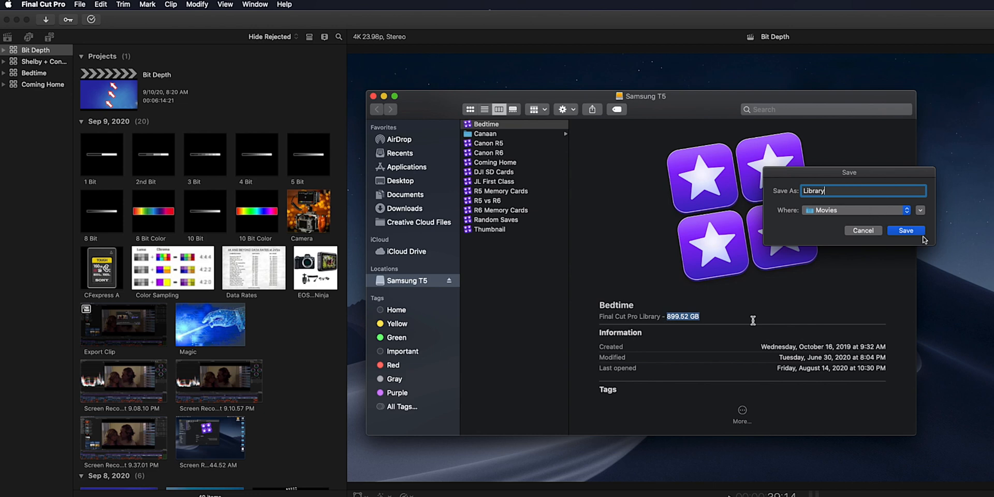
pyautogui.click(905, 230)
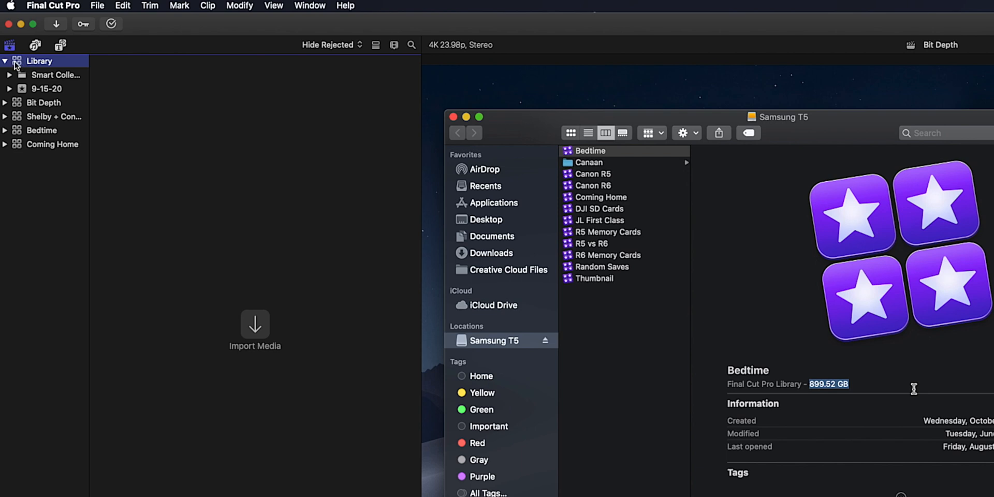
pyautogui.moveTo(938, 204)
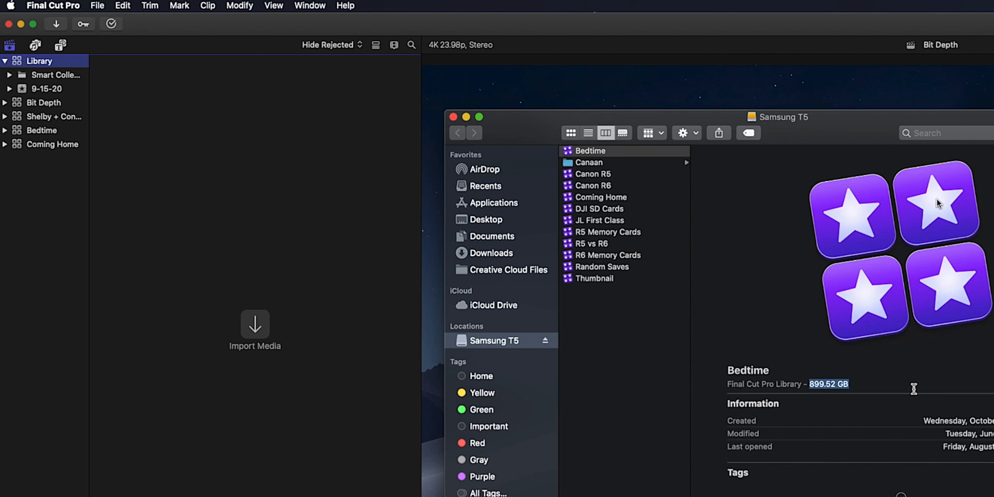
pyautogui.moveTo(950, 229)
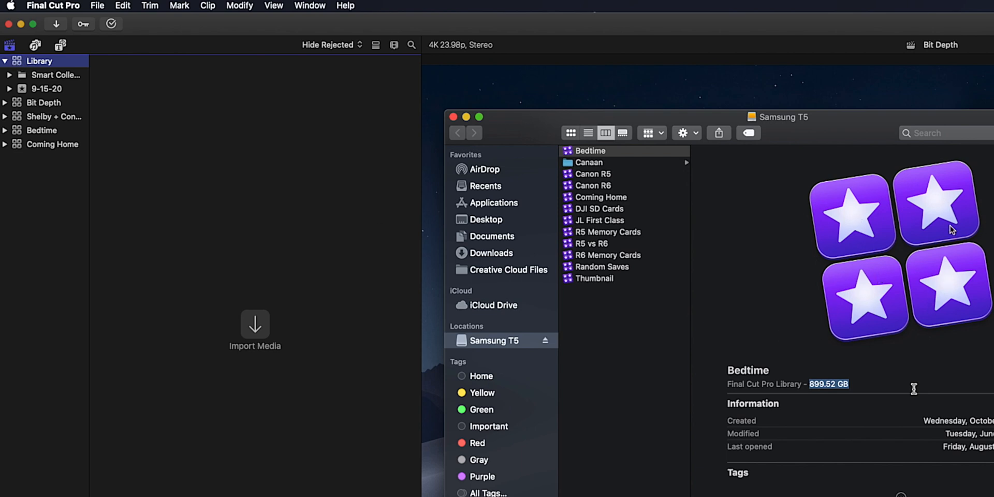
# Rename the new library's default 9-15-20 event to Library.
pyautogui.click(56, 75)
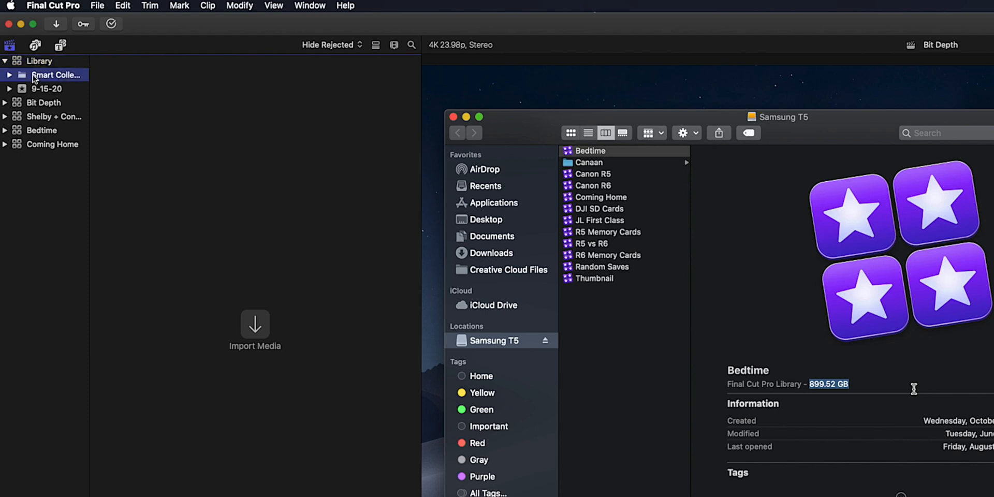
pyautogui.moveTo(30, 96)
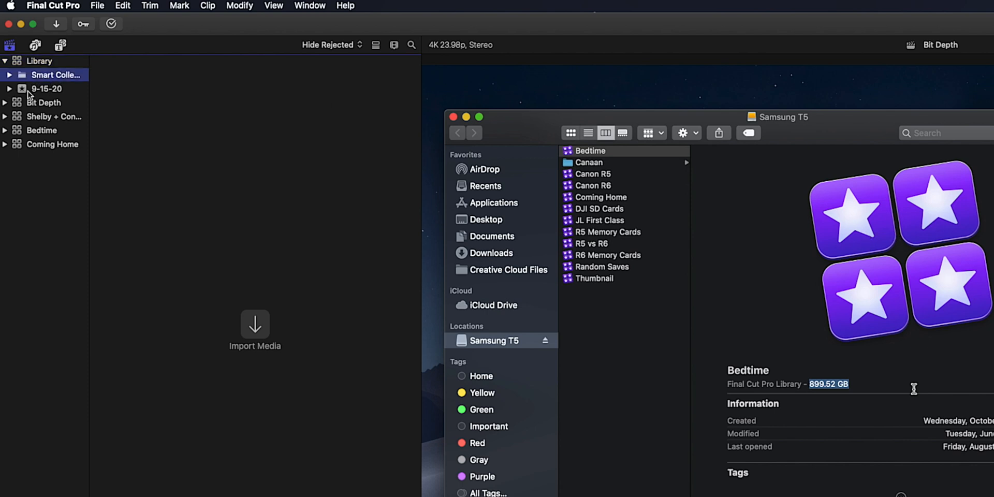
pyautogui.click(47, 89)
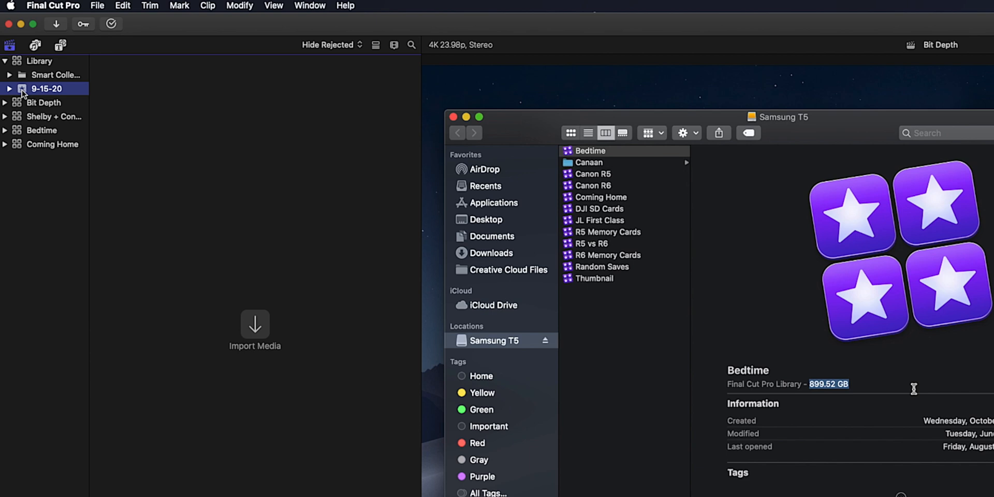
pyautogui.moveTo(51, 89)
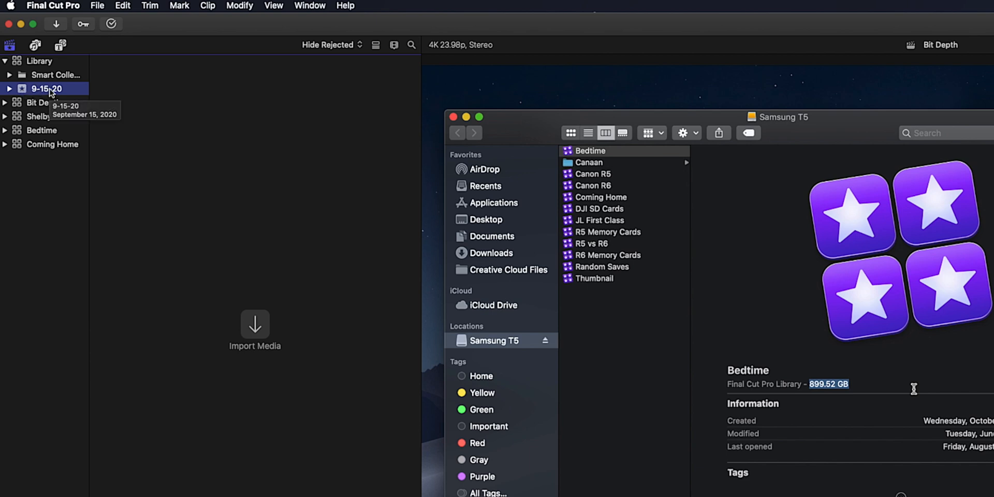
pyautogui.doubleClick(45, 88)
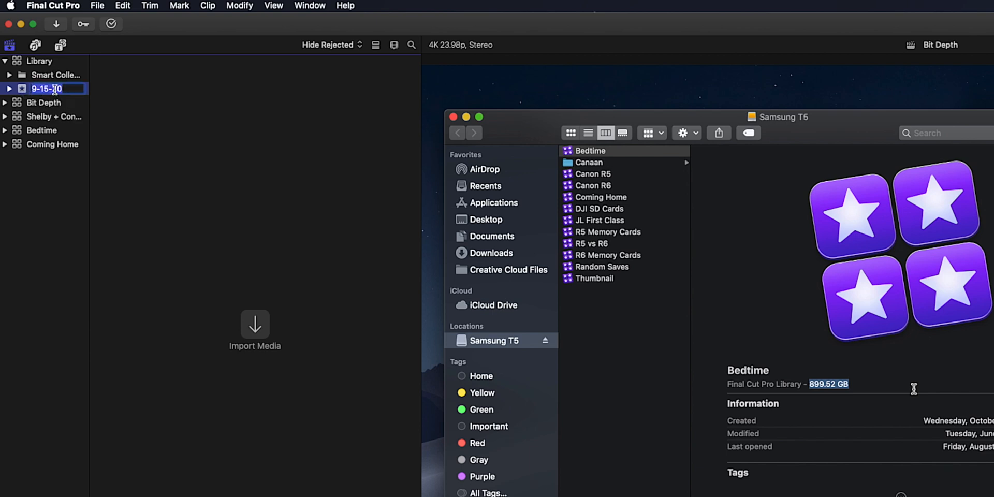
pyautogui.write('Library')
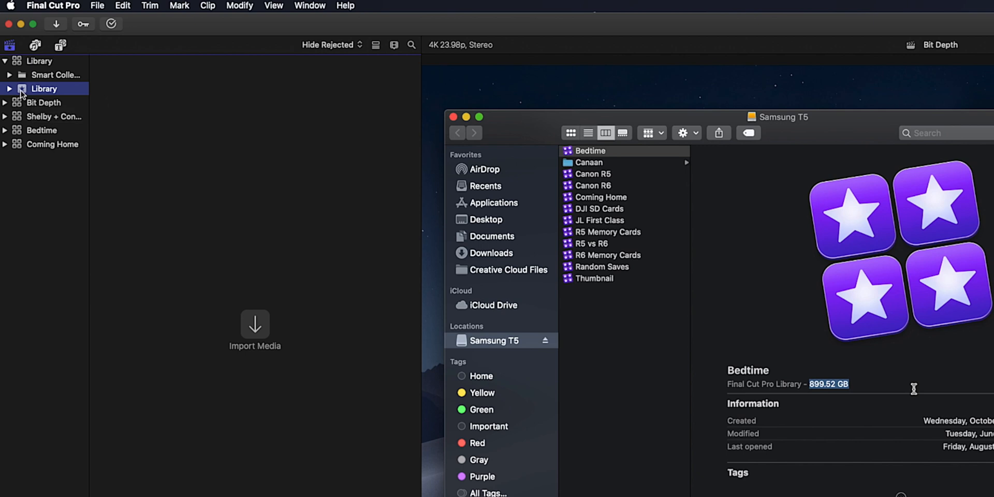
pyautogui.moveTo(862, 221)
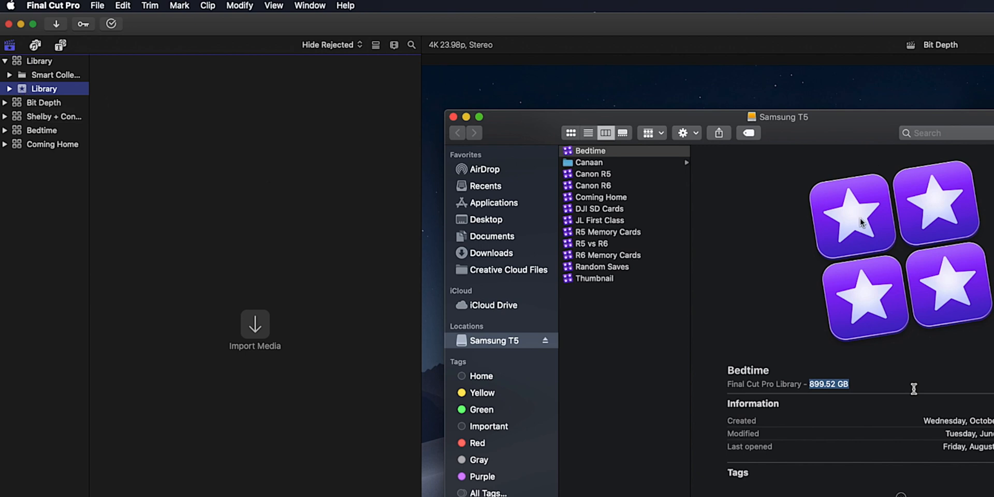
pyautogui.moveTo(89, 98)
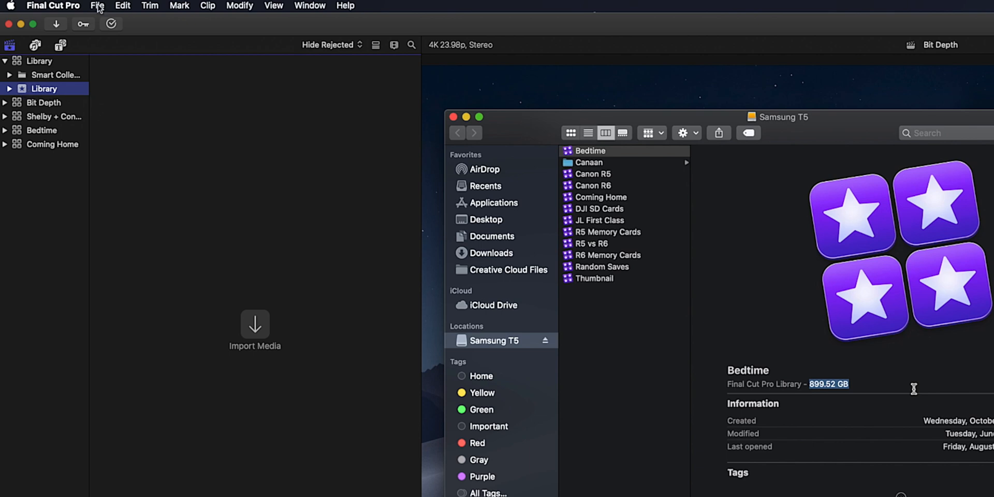
# Add a new 4K 23.98p project named Library to the Library event and select it.
pyautogui.click(98, 5)
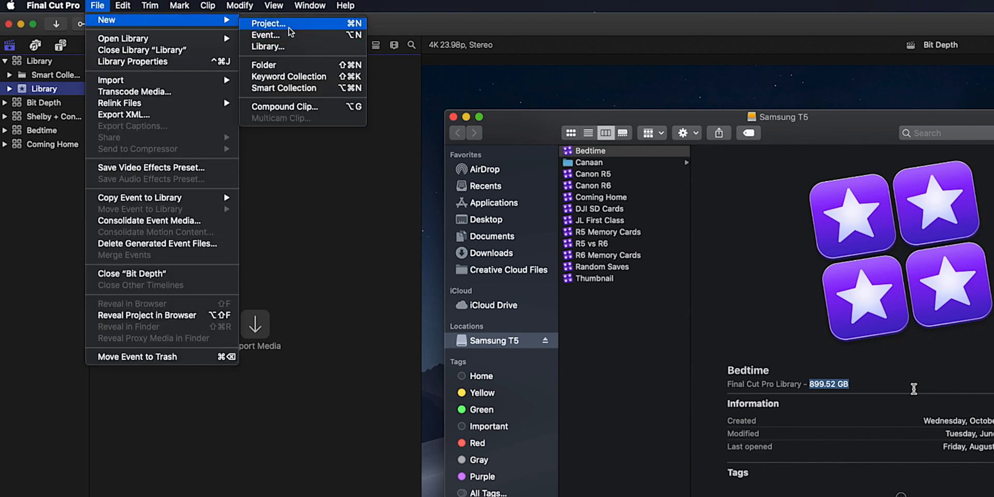
pyautogui.click(267, 24)
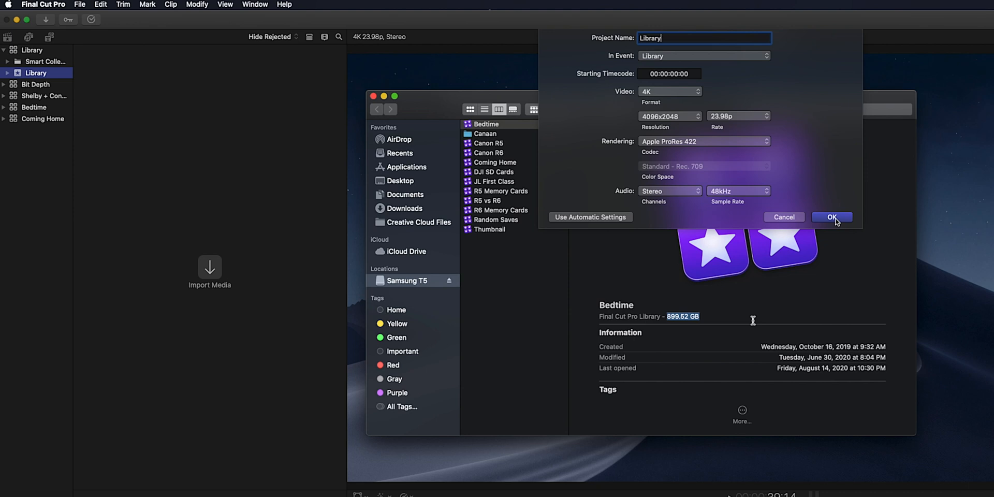
pyautogui.click(832, 217)
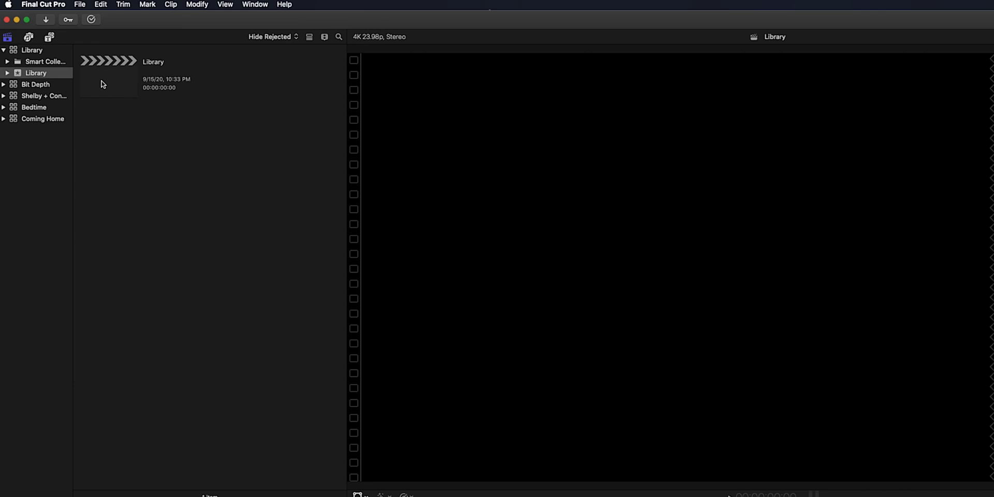
pyautogui.click(108, 75)
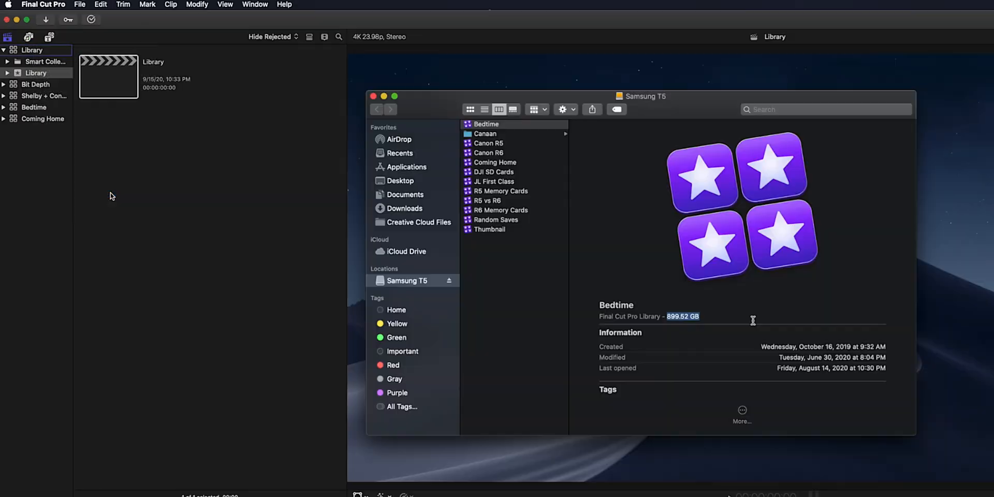
# Browse the Bit Depth library's clips and its Bit Depth project timeline.
pyautogui.click(35, 83)
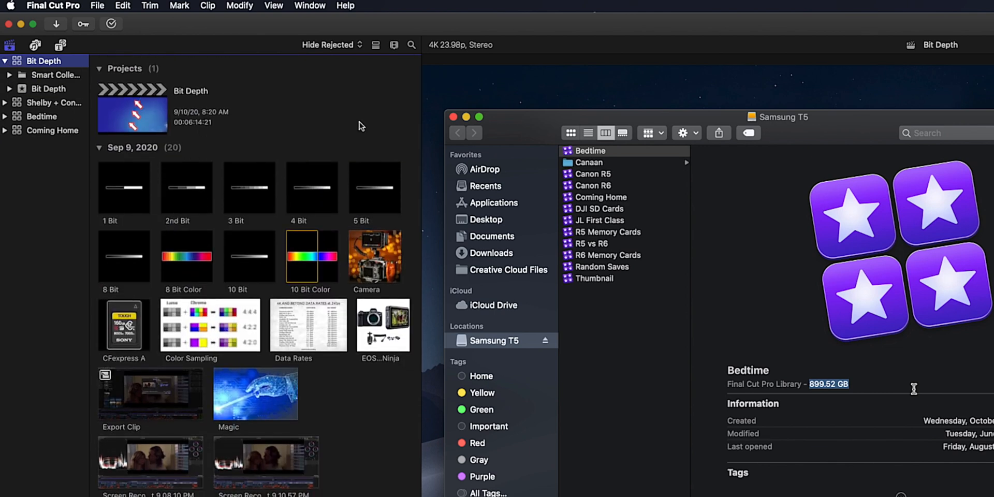
pyautogui.moveTo(75, 78)
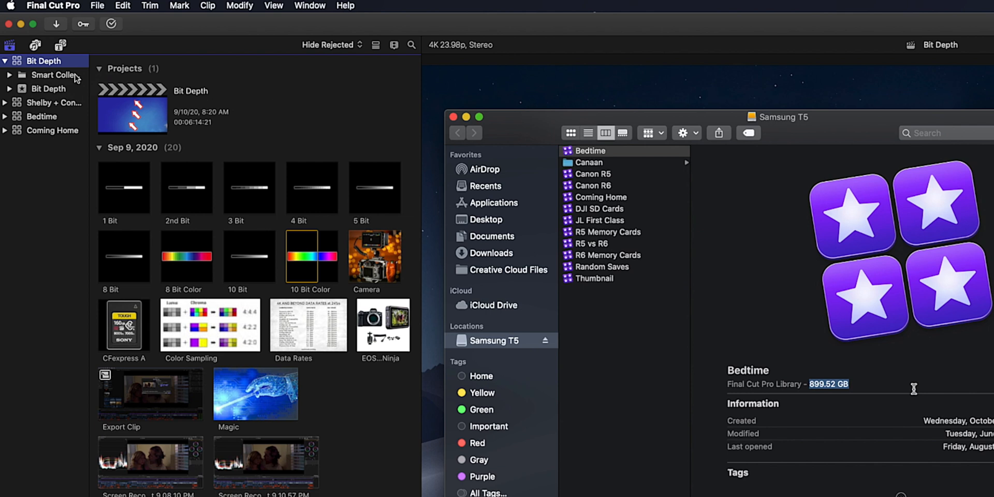
pyautogui.moveTo(33, 91)
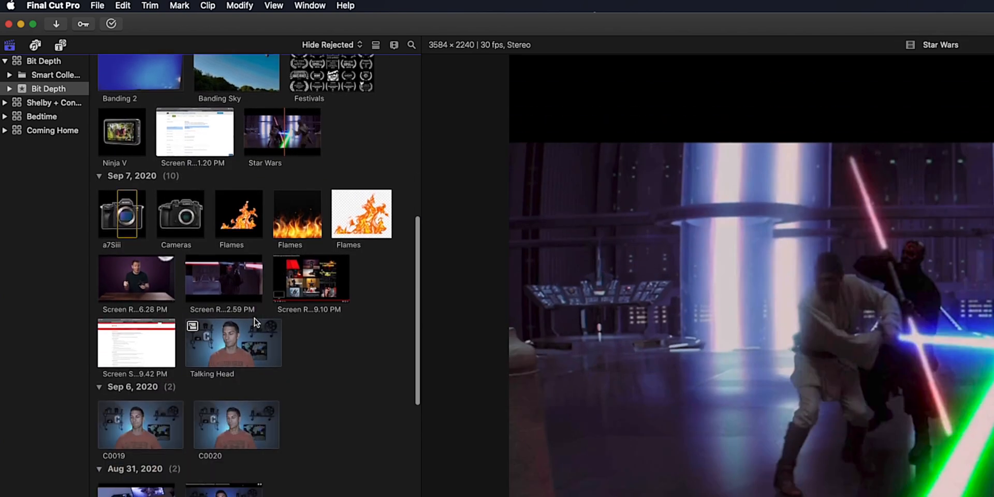
pyautogui.scroll(-3)
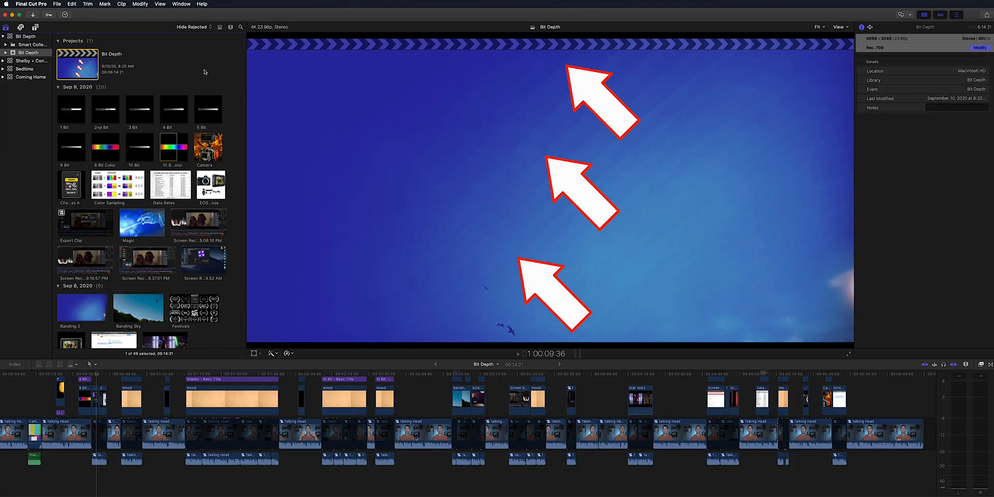
pyautogui.moveTo(203, 72)
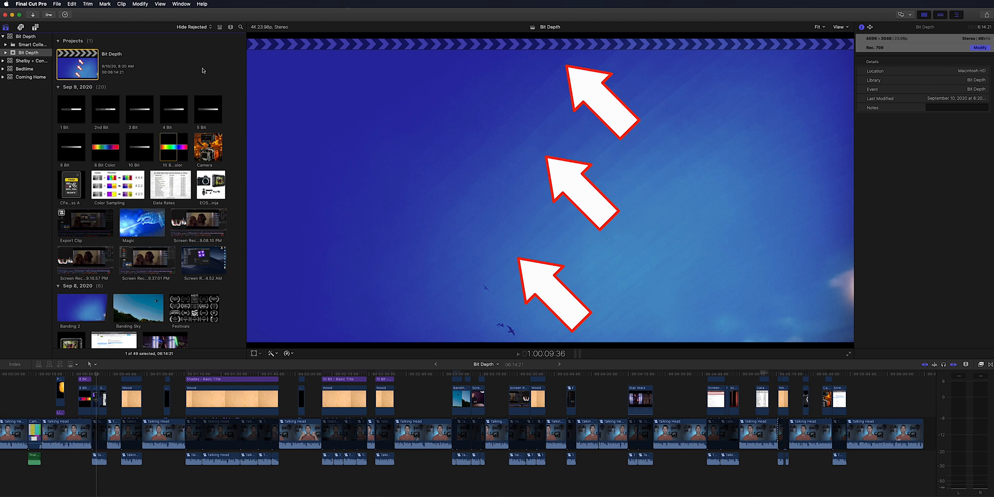
pyautogui.click(55, 61)
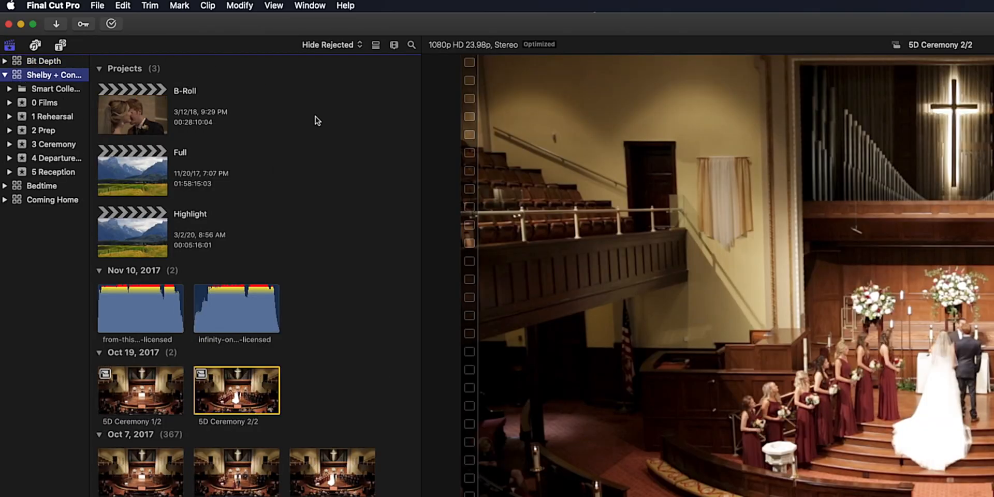
pyautogui.scroll(-3)
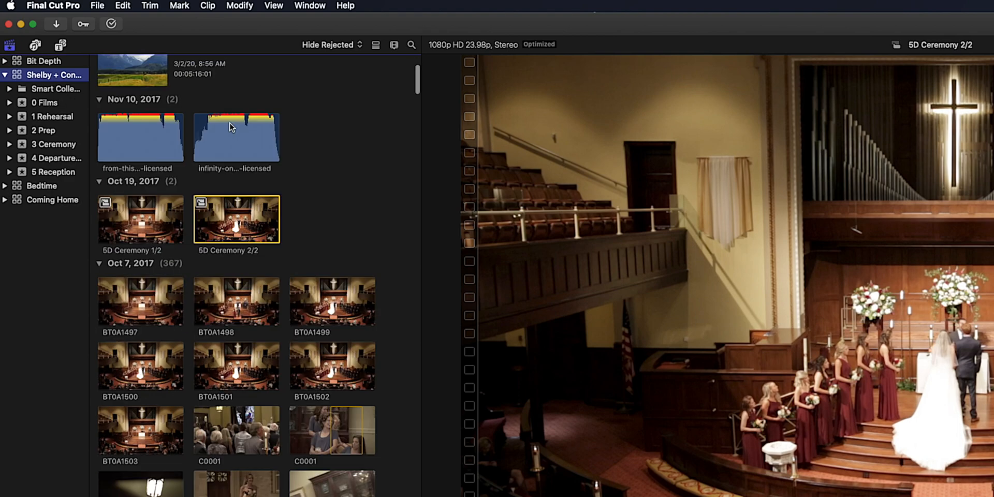
pyautogui.scroll(-3)
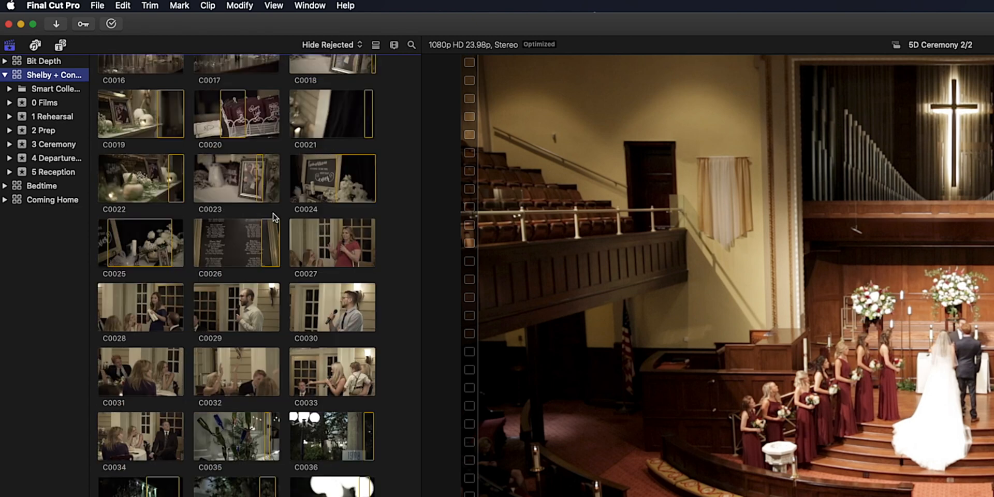
pyautogui.scroll(-3)
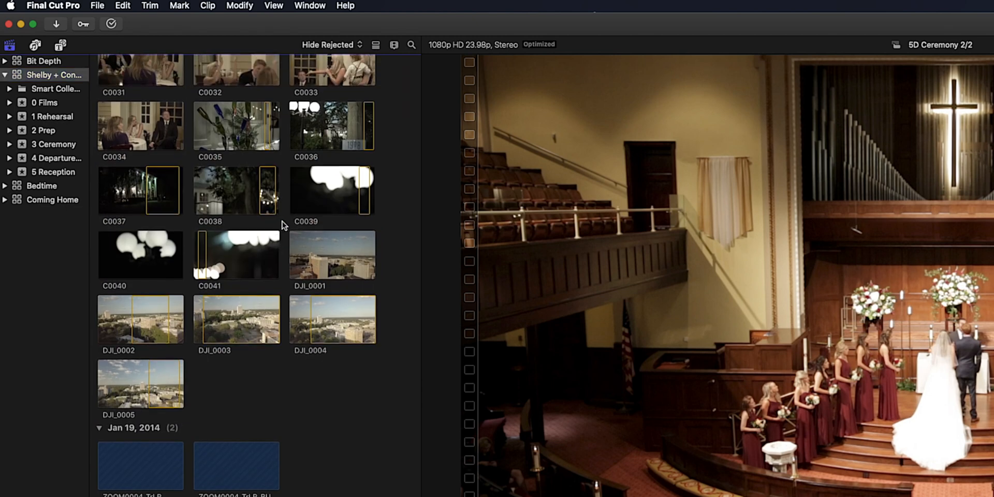
pyautogui.scroll(-3)
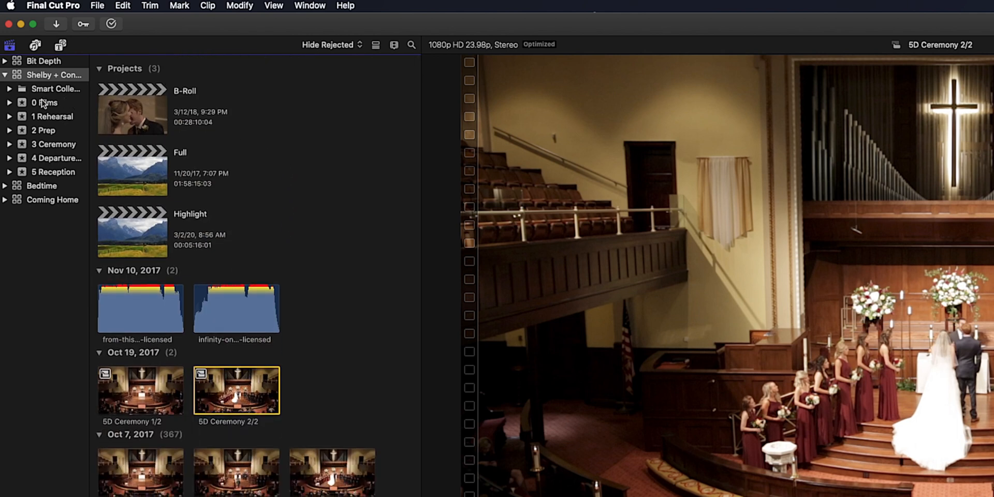
# Review the footage in the 0 Films, 1 Rehearsal, 2 Prep and 3 Ceremony events.
pyautogui.click(44, 102)
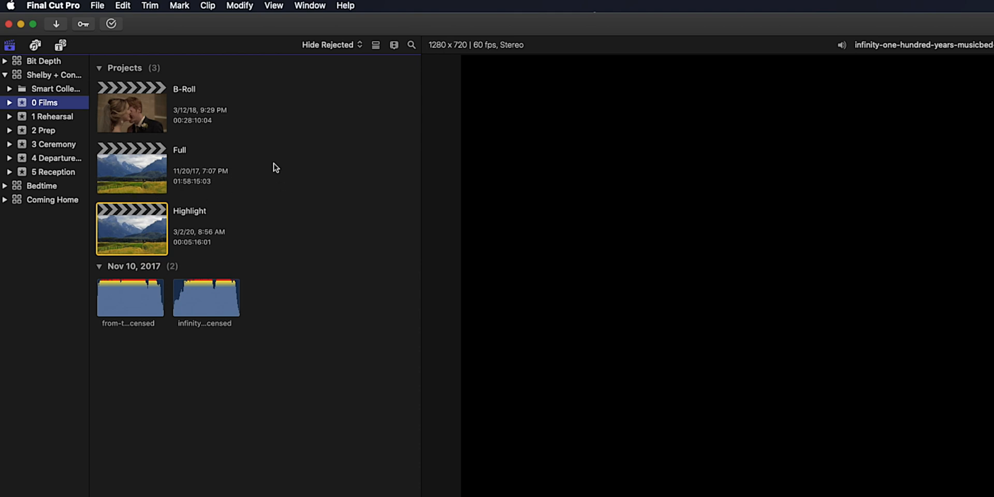
pyautogui.click(54, 116)
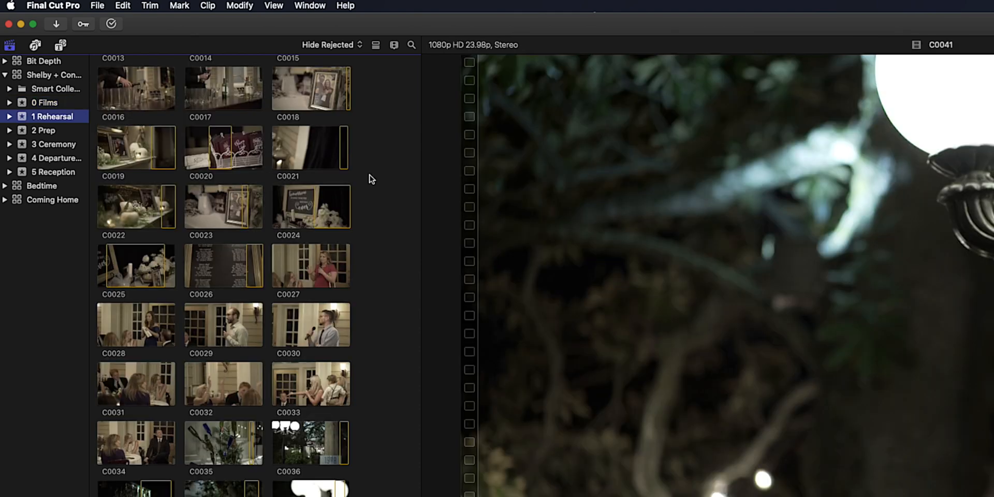
pyautogui.scroll(-3)
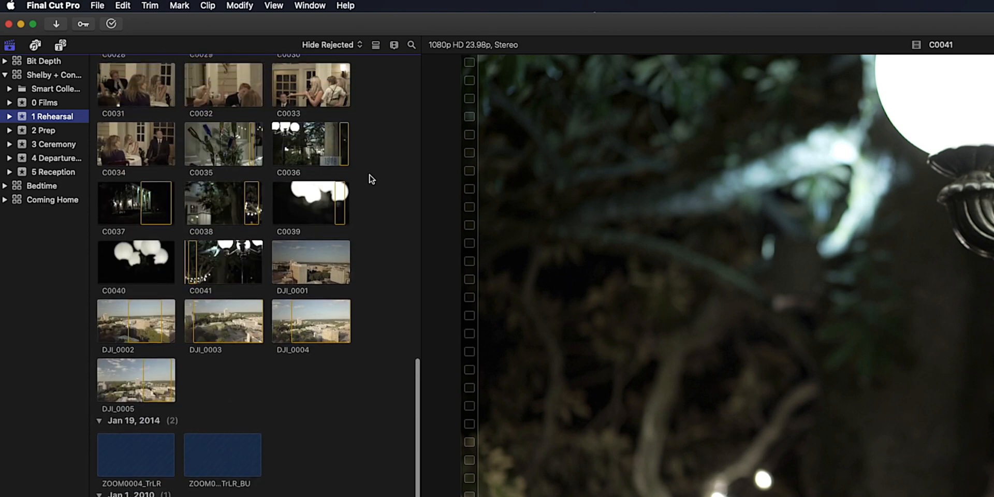
pyautogui.click(43, 130)
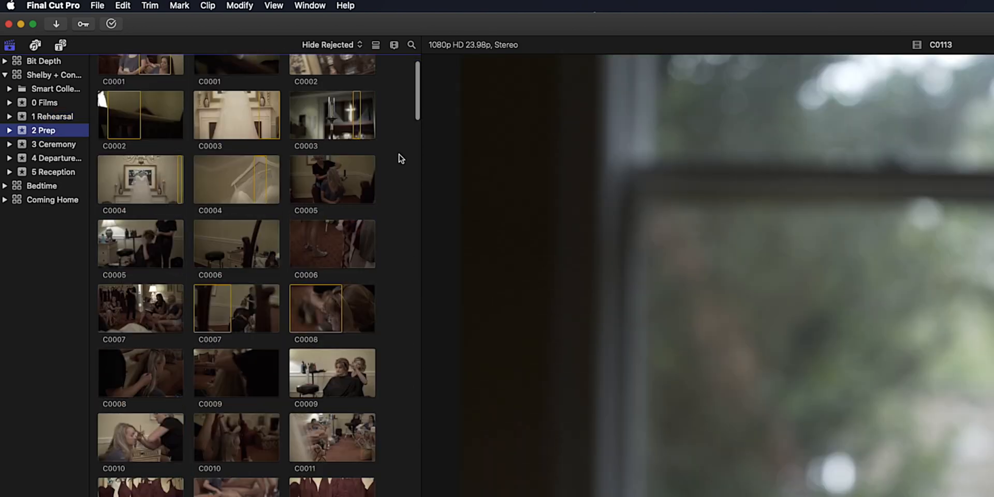
pyautogui.scroll(-3)
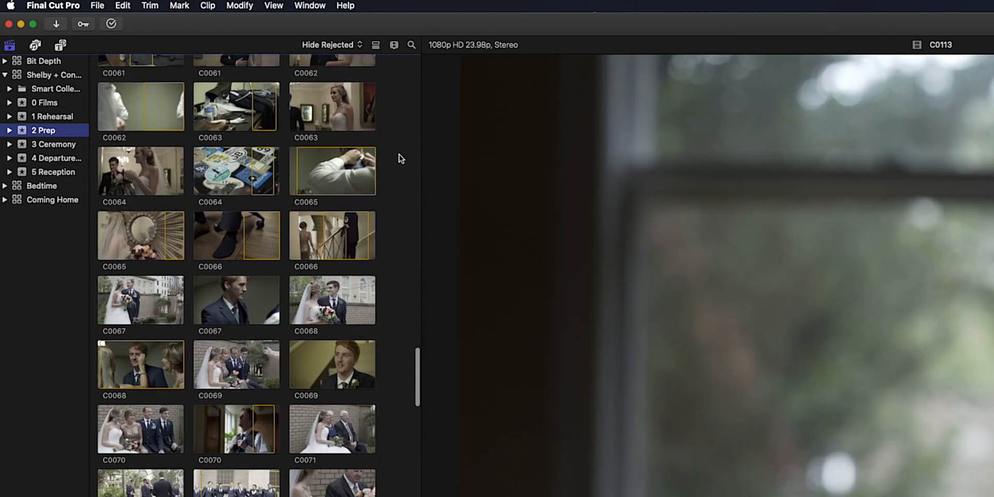
pyautogui.click(54, 144)
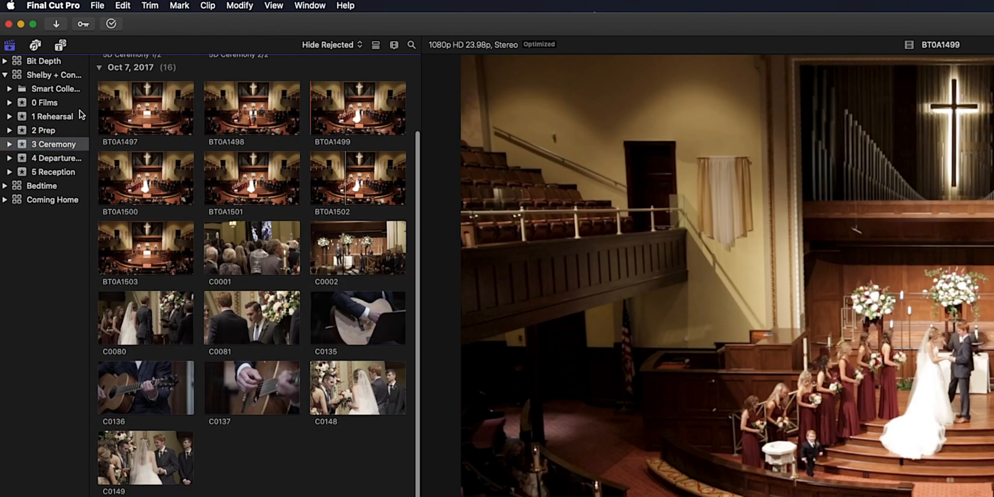
# Review the departure and 5 Reception events, then show the Coming Home library's projects.
pyautogui.click(56, 158)
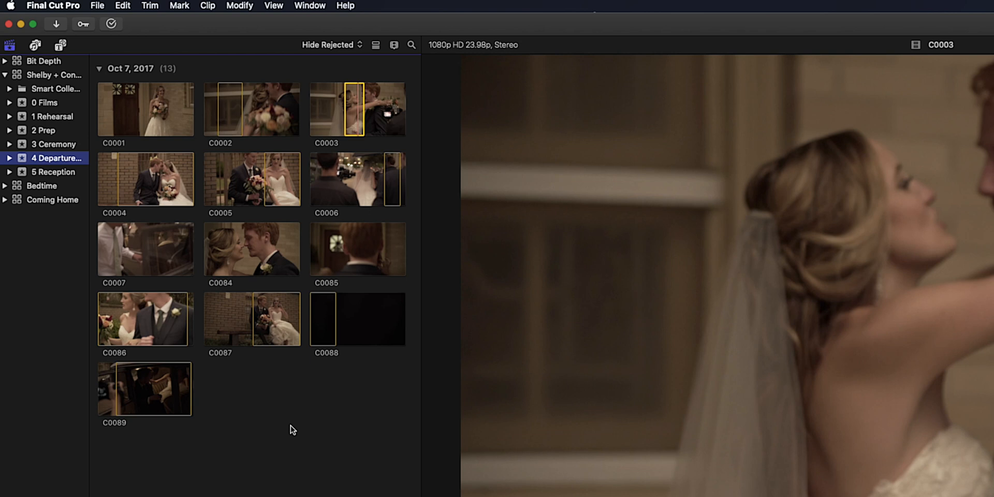
pyautogui.click(53, 172)
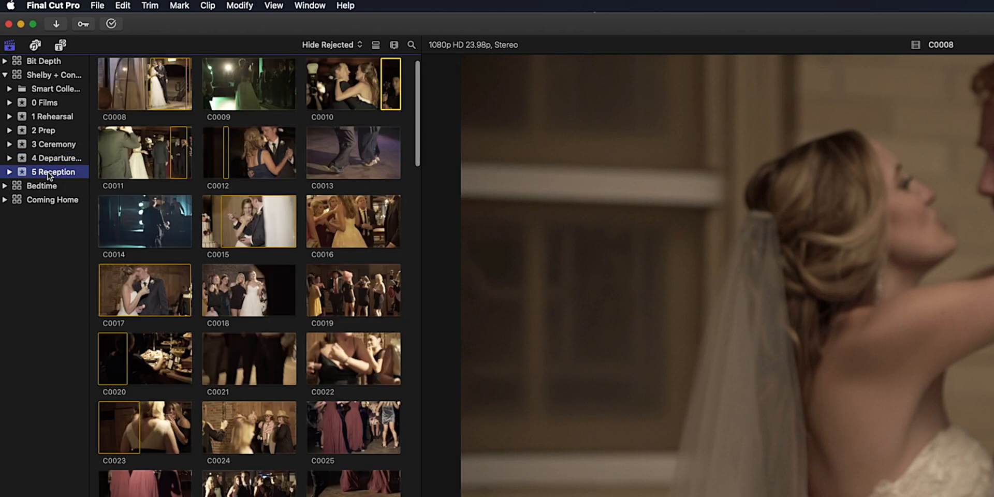
pyautogui.scroll(-3)
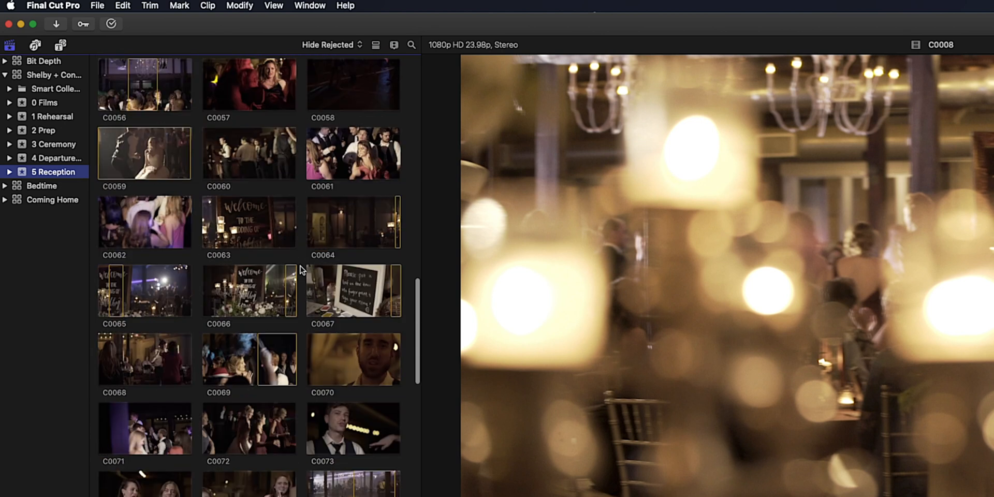
pyautogui.scroll(-3)
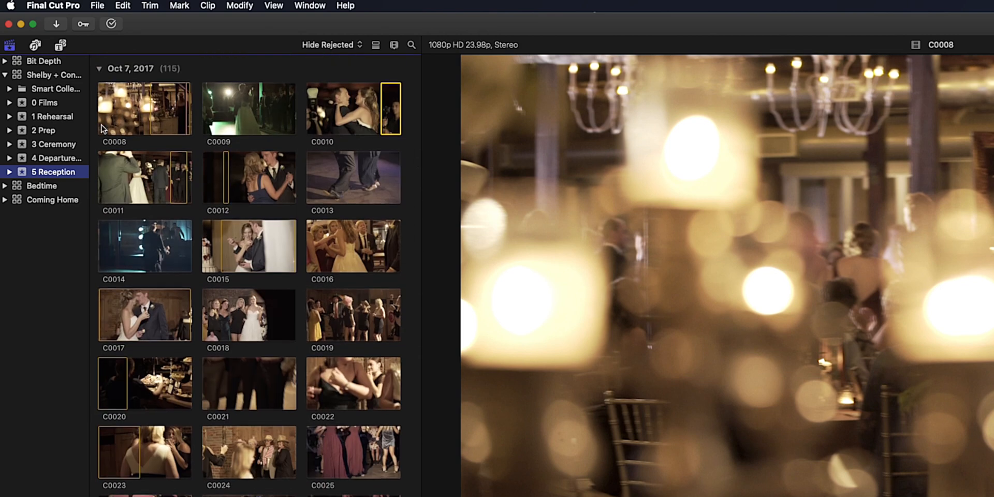
pyautogui.click(56, 75)
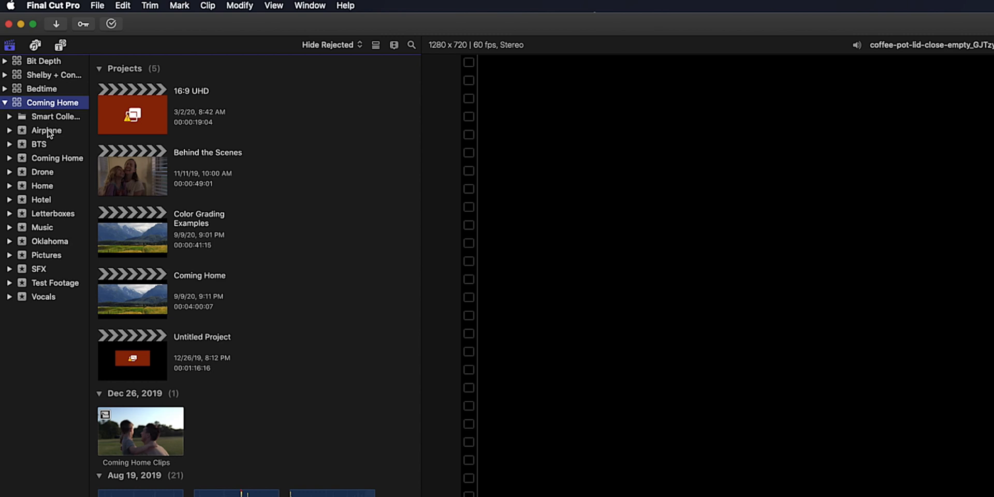
# Browse the Coming Home library's Airplane, Coming Home, Home and Hotel events.
pyautogui.click(46, 131)
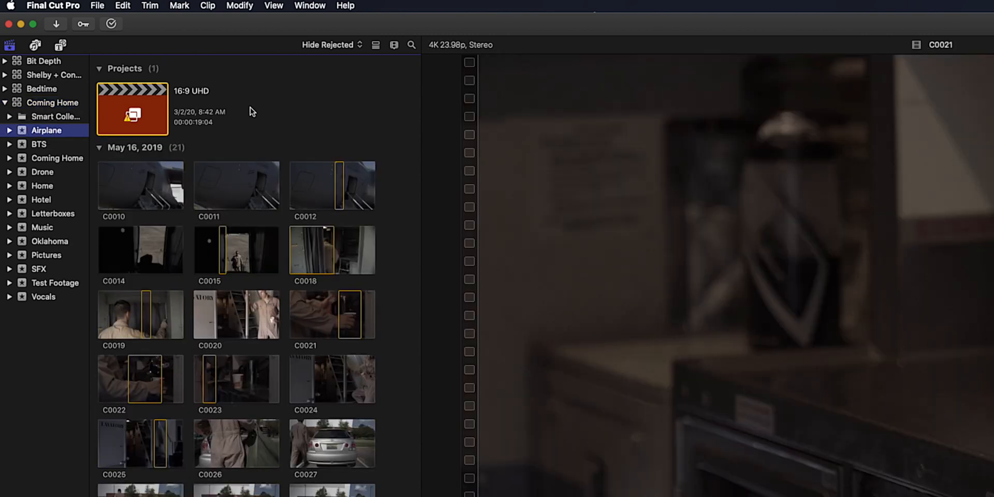
pyautogui.scroll(-3)
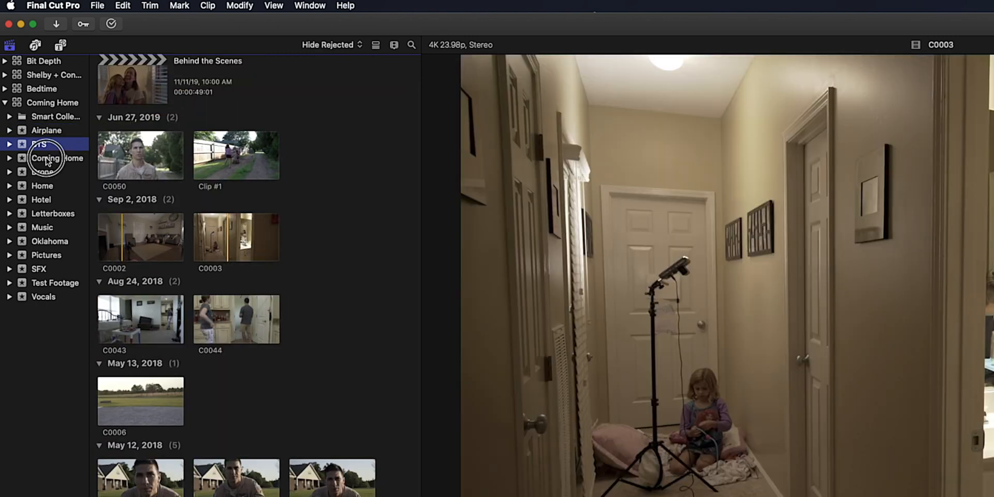
pyautogui.click(56, 158)
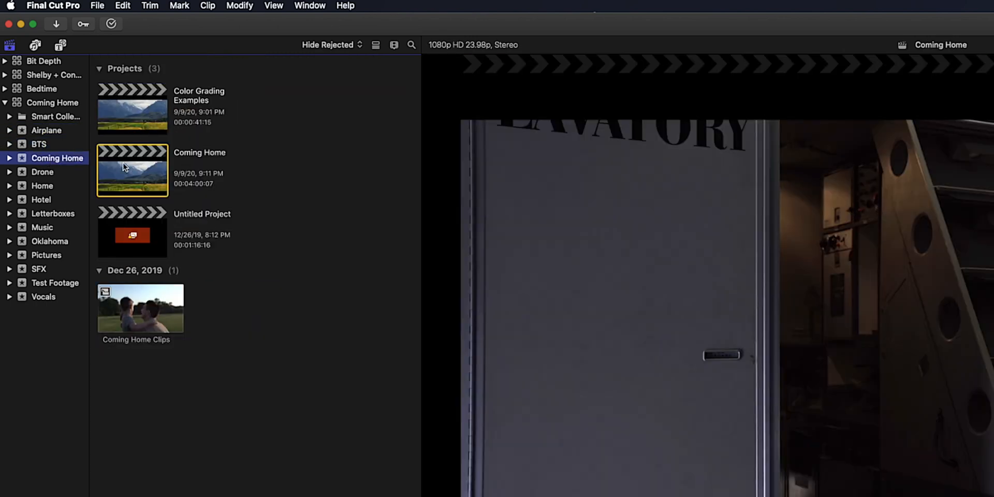
pyautogui.click(41, 185)
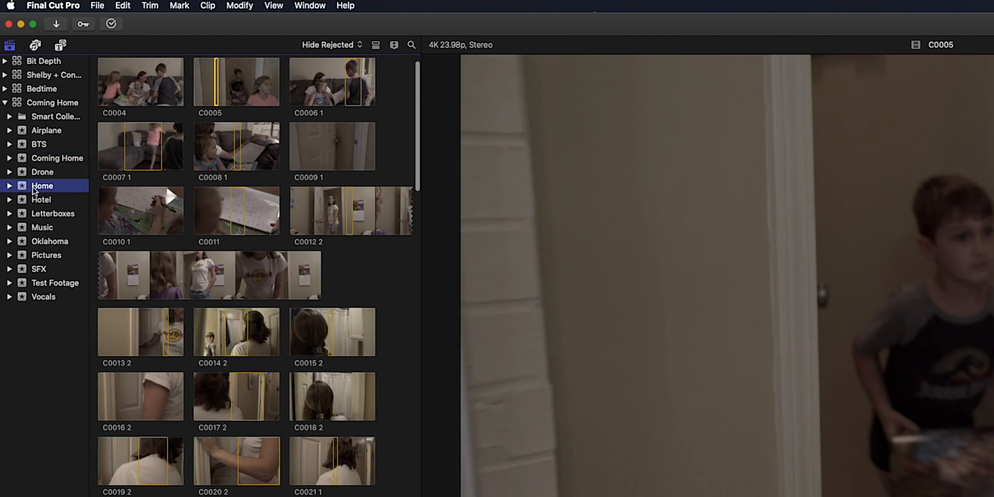
pyautogui.scroll(-3)
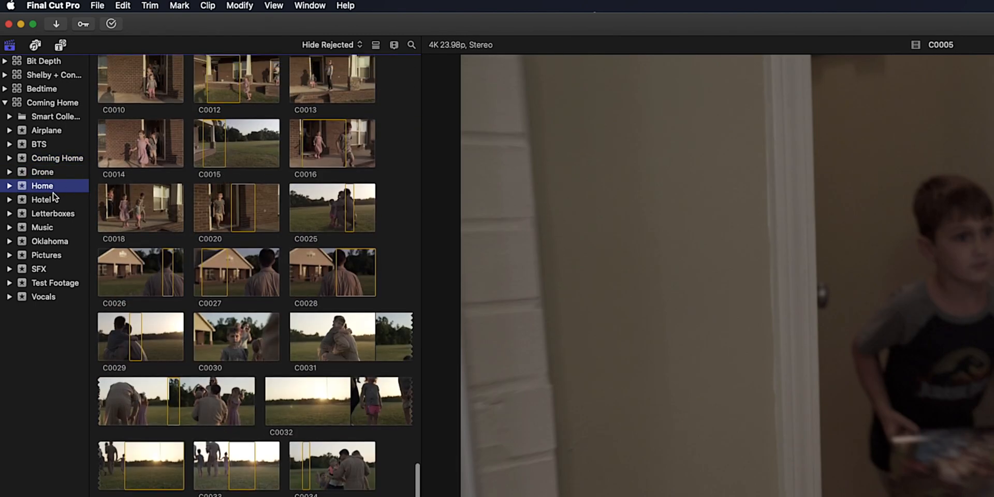
pyautogui.click(41, 199)
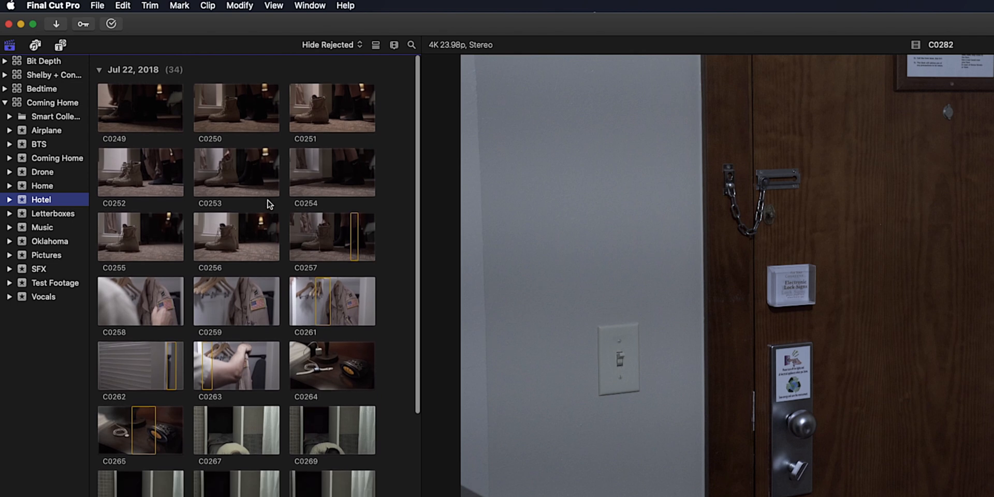
# Browse the Letterboxes, Oklahoma, Pictures, SFX, Test Footage and Vocals events.
pyautogui.click(53, 214)
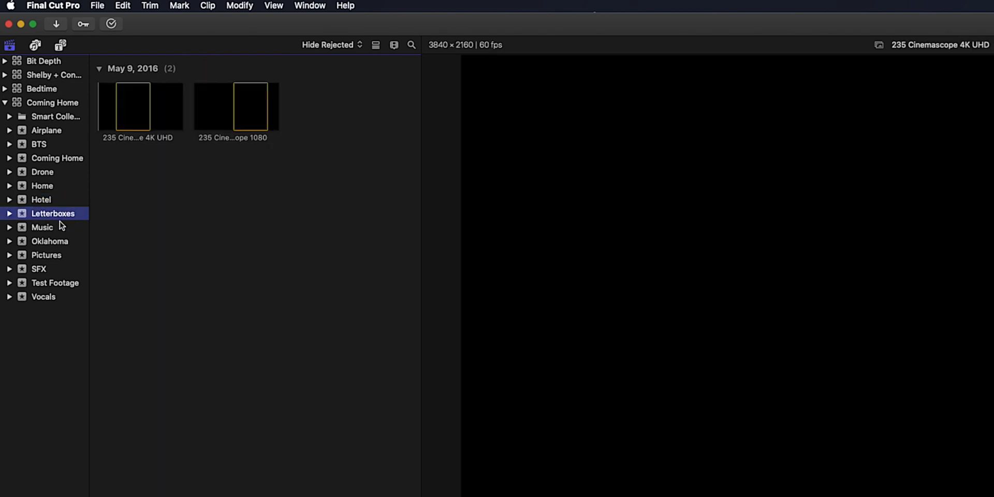
pyautogui.click(50, 241)
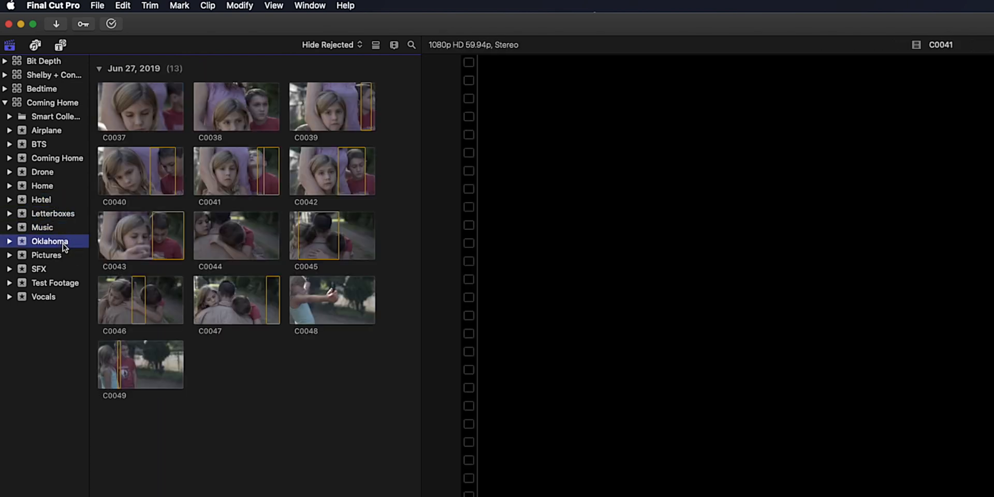
pyautogui.click(47, 255)
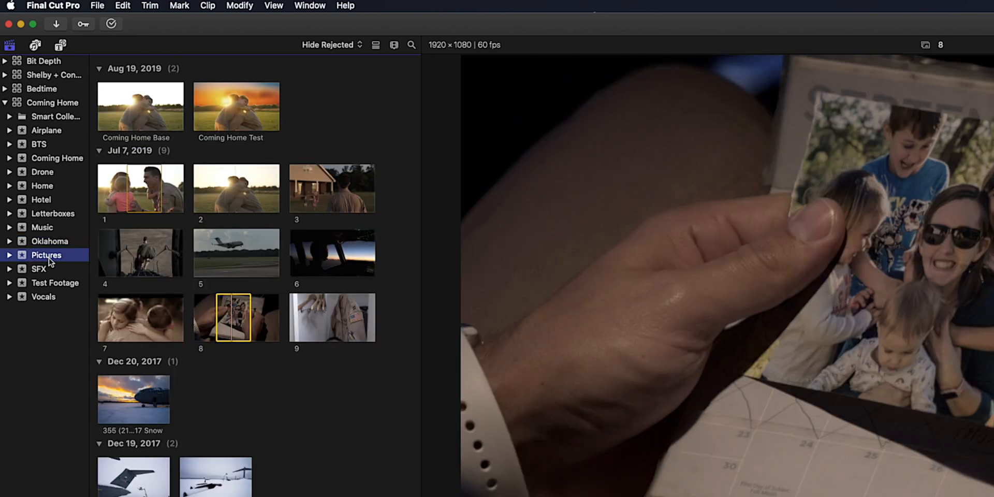
pyautogui.click(38, 268)
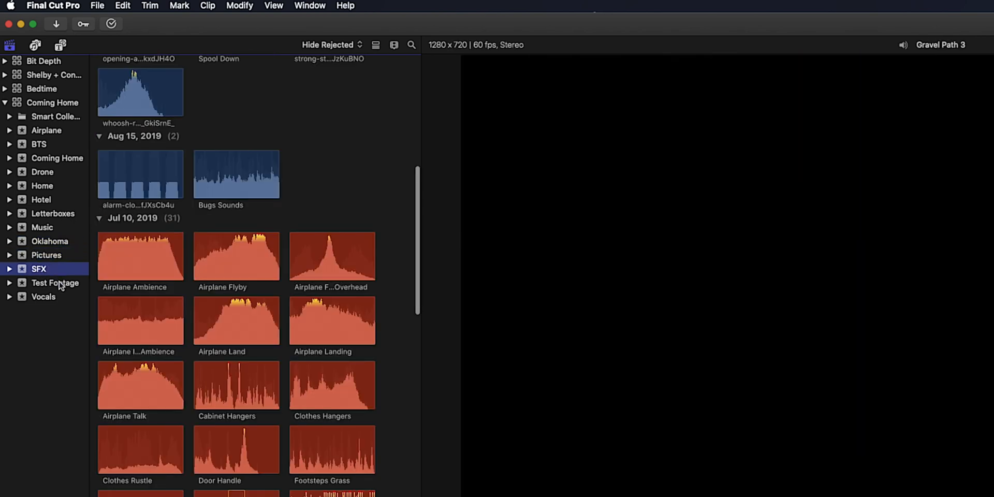
pyautogui.click(55, 282)
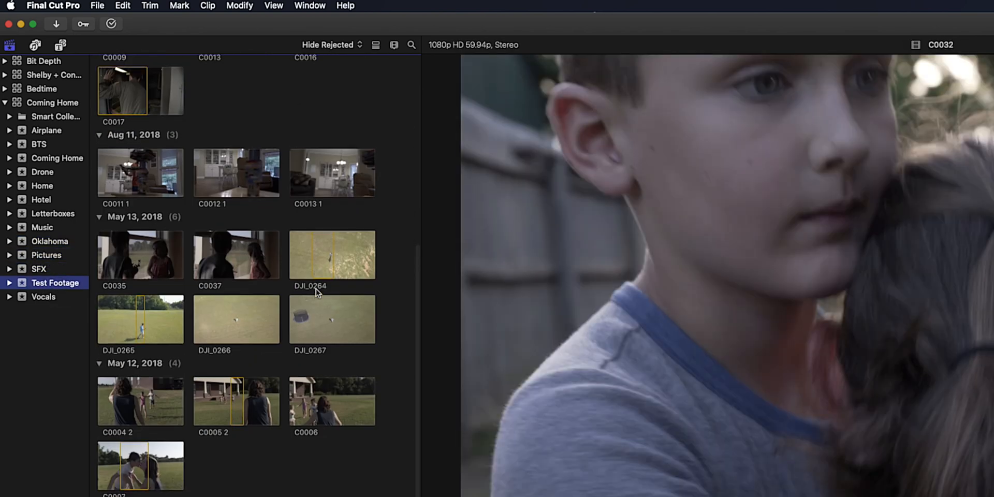
pyautogui.click(44, 296)
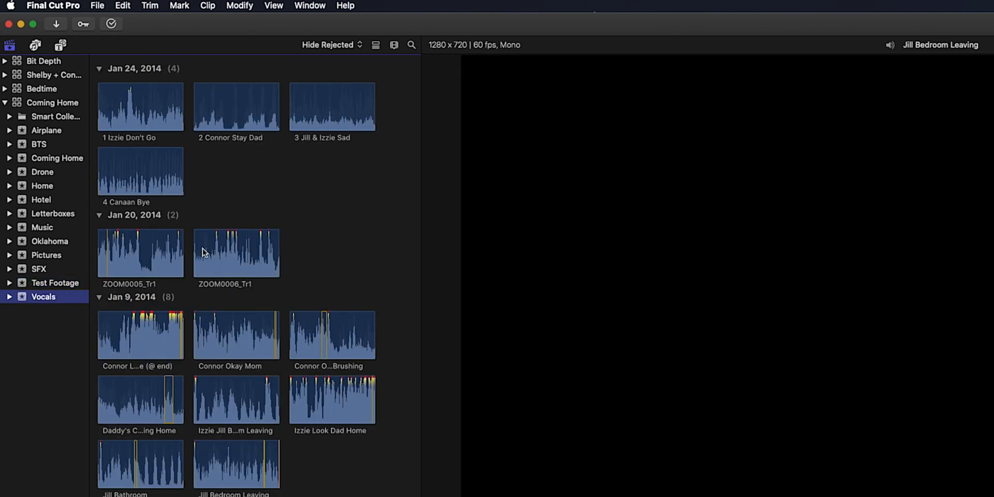
pyautogui.moveTo(304, 245)
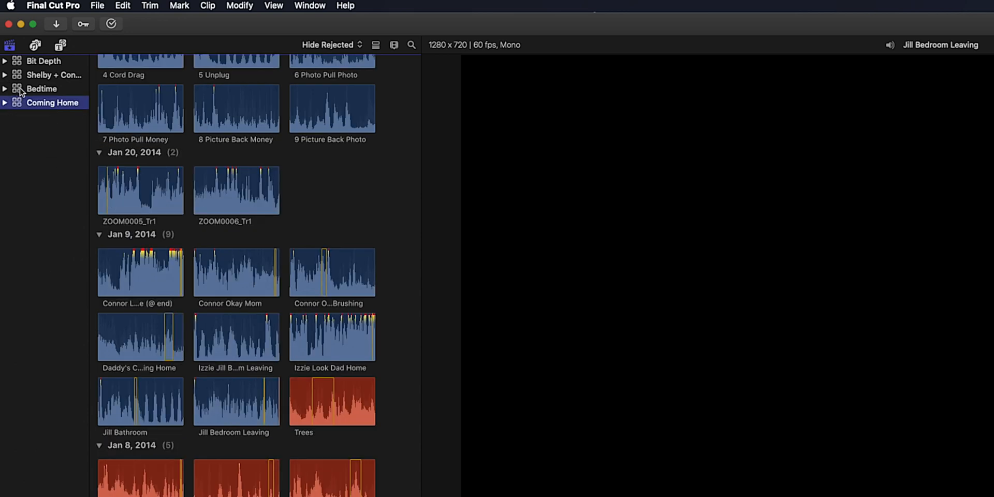
# Expand the Bedtime library, show its BedTime projects, and preview a Day 1 clip.
pyautogui.click(4, 89)
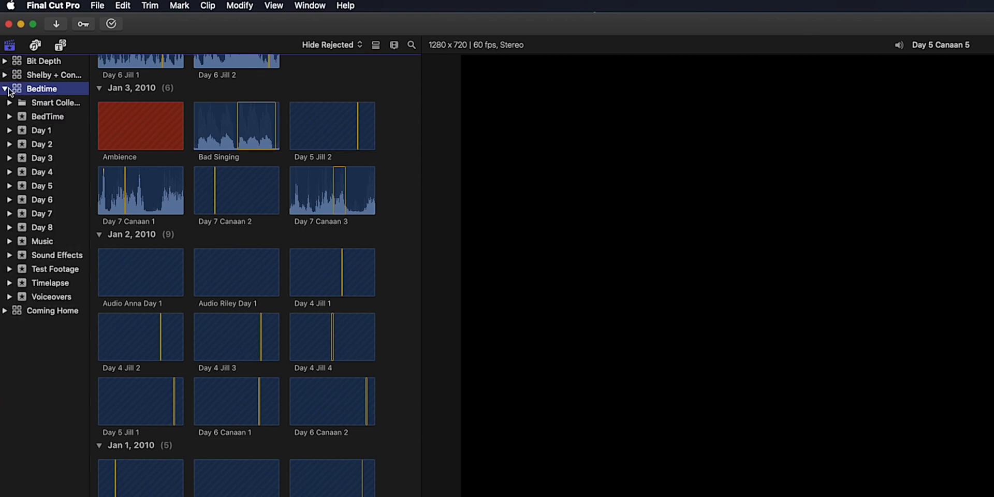
pyautogui.click(48, 117)
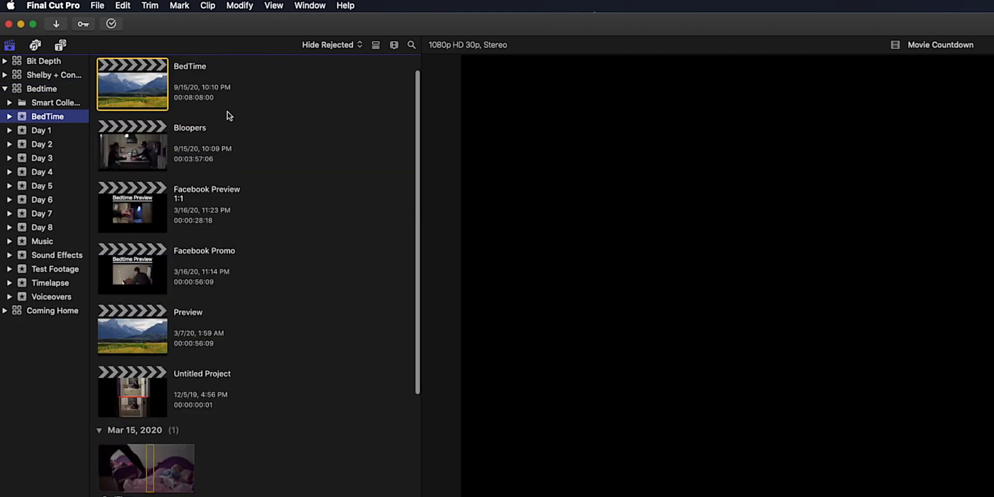
pyautogui.moveTo(245, 137)
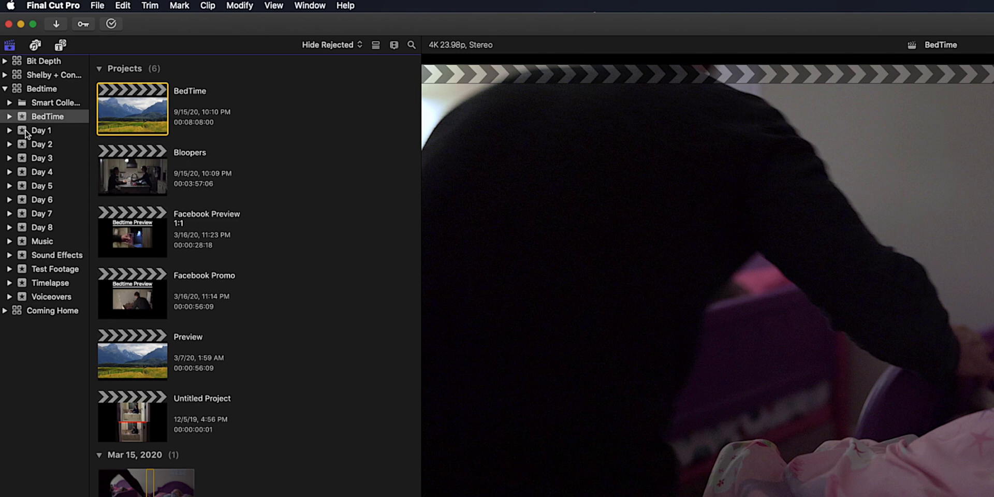
pyautogui.click(40, 130)
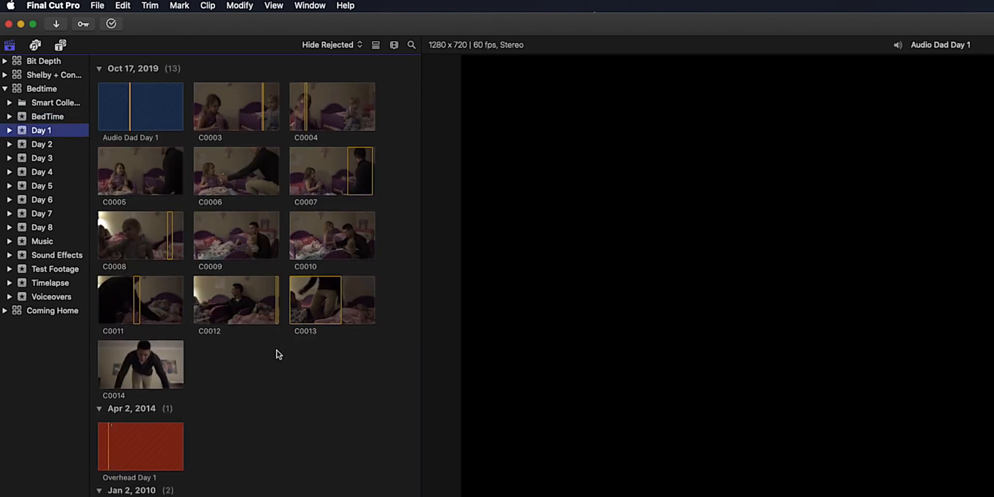
pyautogui.click(235, 298)
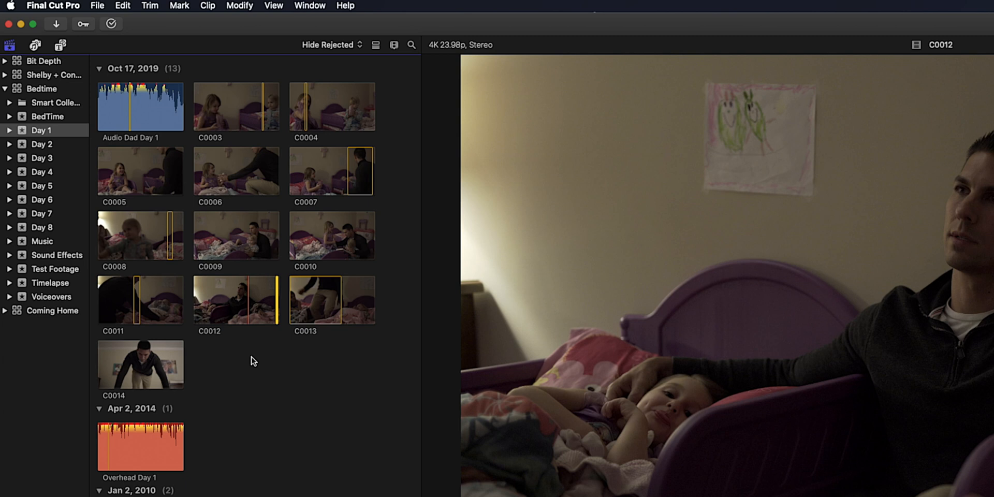
pyautogui.moveTo(257, 366)
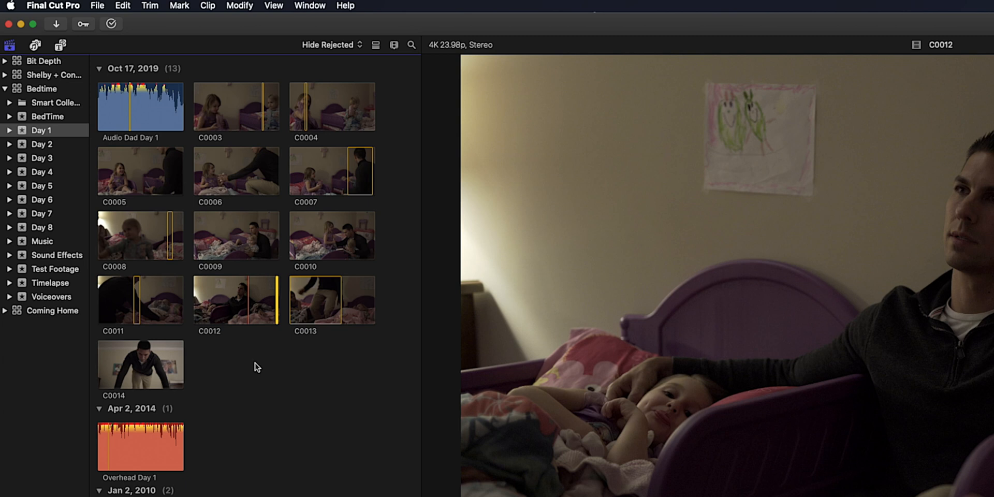
# Browse the Bedtime library's Day 2, Day 3, Day 4 and Day 5 events.
pyautogui.click(42, 144)
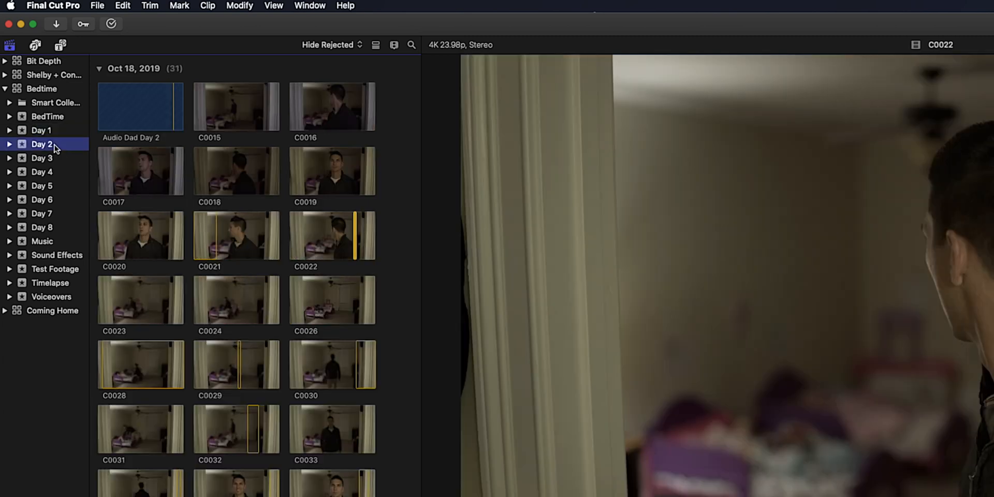
pyautogui.click(42, 157)
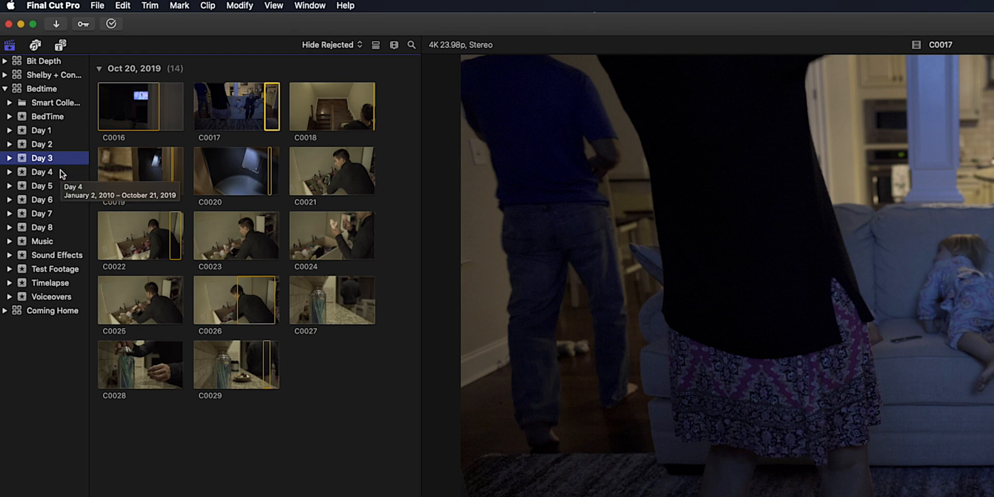
pyautogui.click(41, 171)
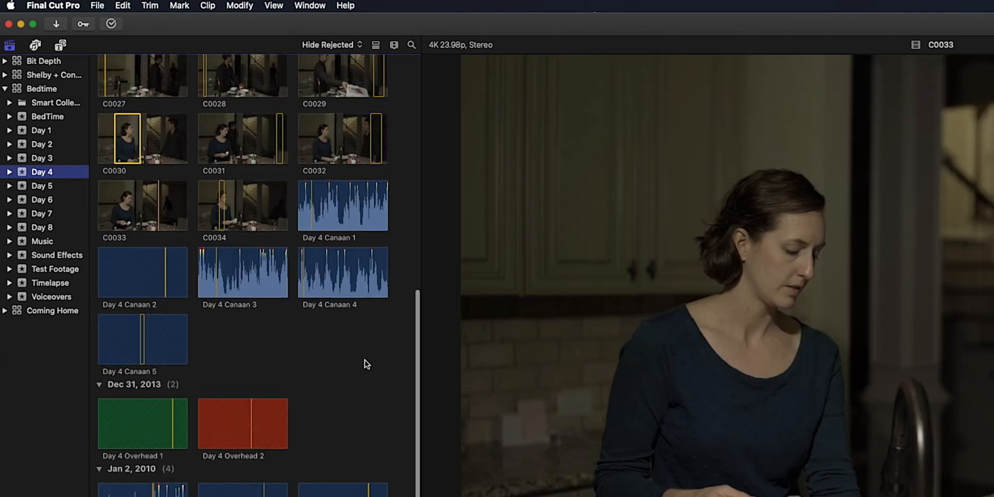
pyautogui.click(41, 185)
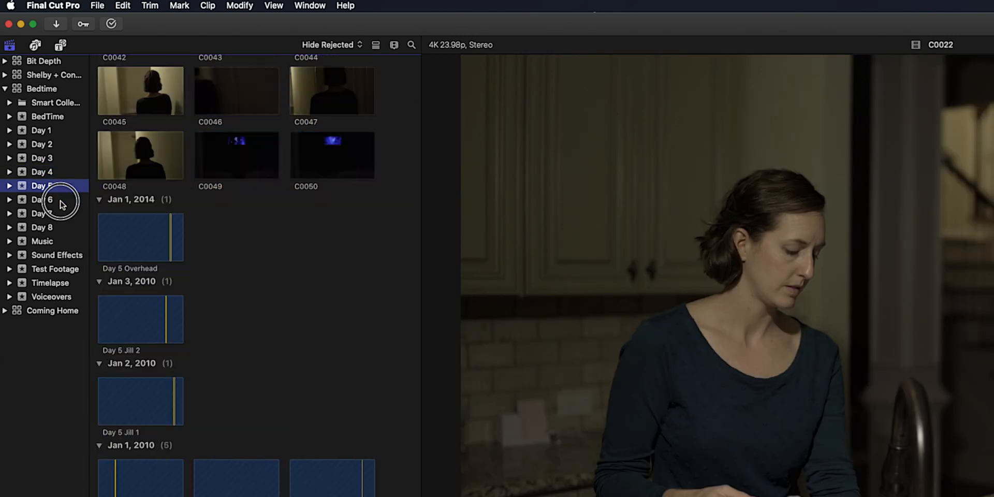
# Browse the Music, Sound Effects, Test Footage, Timelapse and Voiceovers events.
pyautogui.click(41, 241)
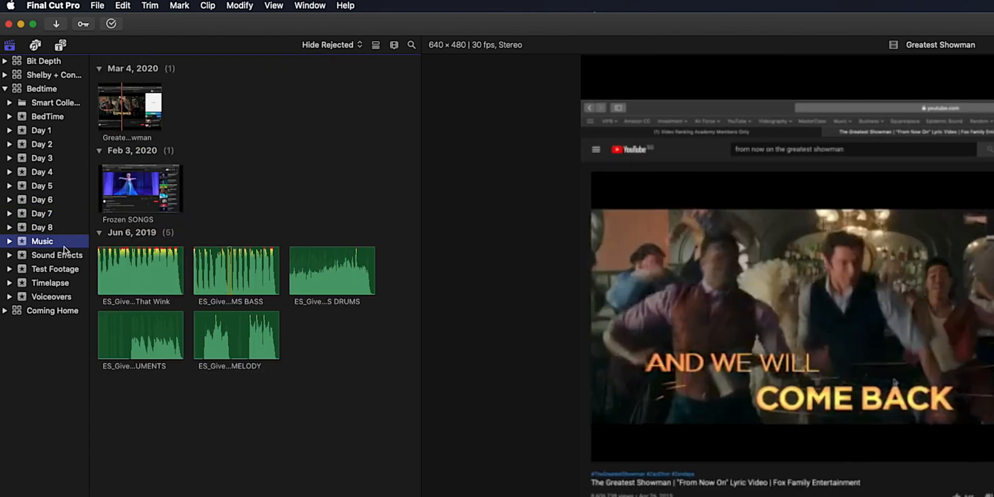
pyautogui.click(56, 255)
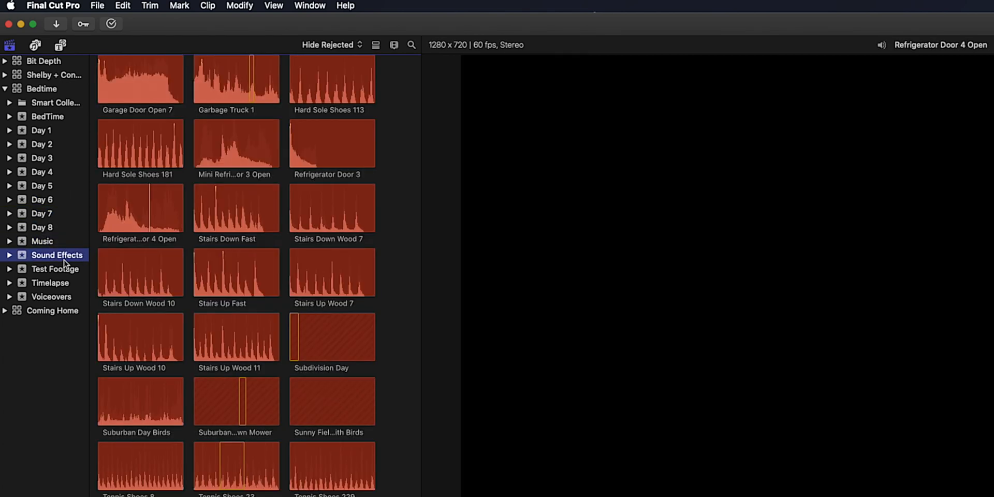
pyautogui.click(55, 269)
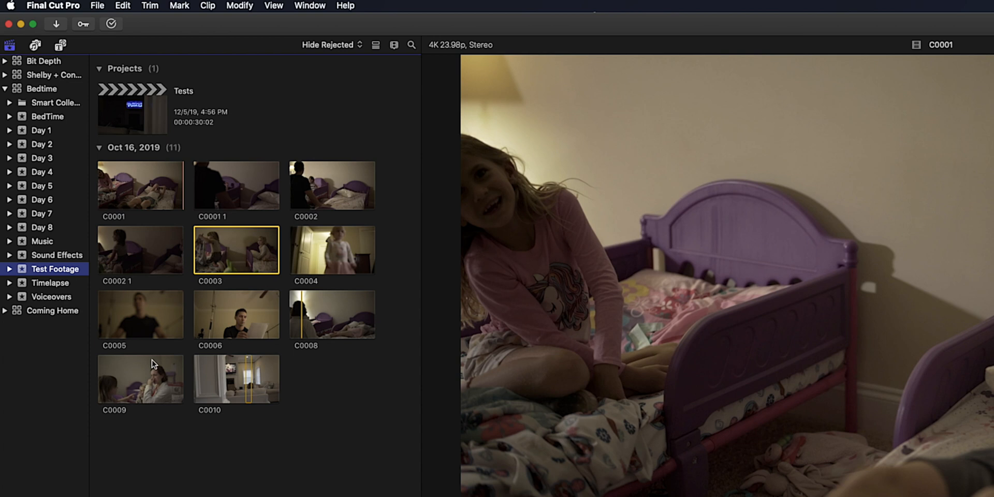
pyautogui.click(49, 281)
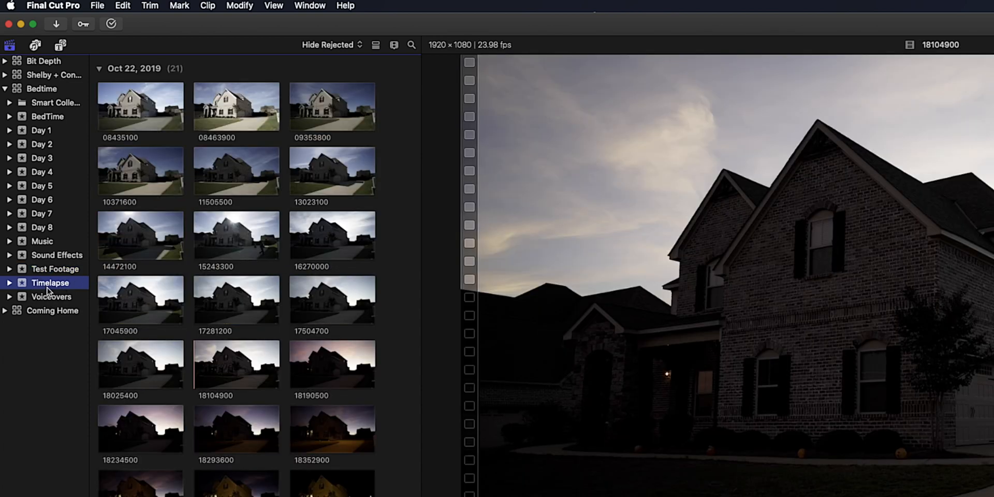
pyautogui.click(52, 297)
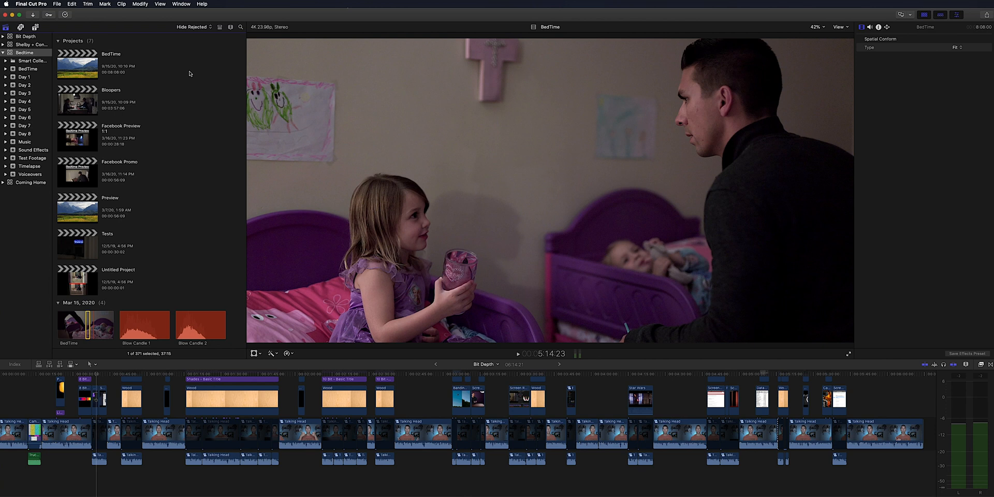
# Show the full editing layout with the BedTime event's project open in the timeline.
pyautogui.click(35, 60)
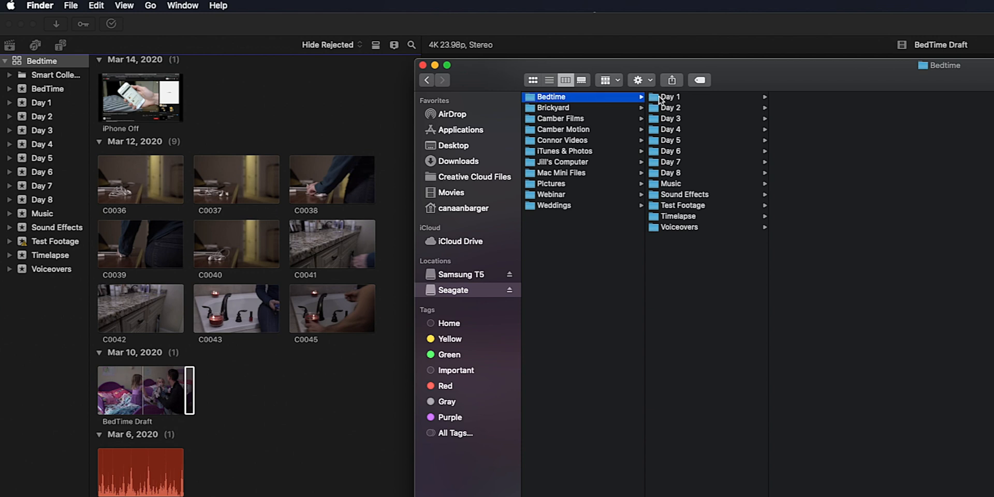
# Inspect the Bedtime folder's Day subfolders on the Seagate drive, returning to the drive root.
pyautogui.click(670, 107)
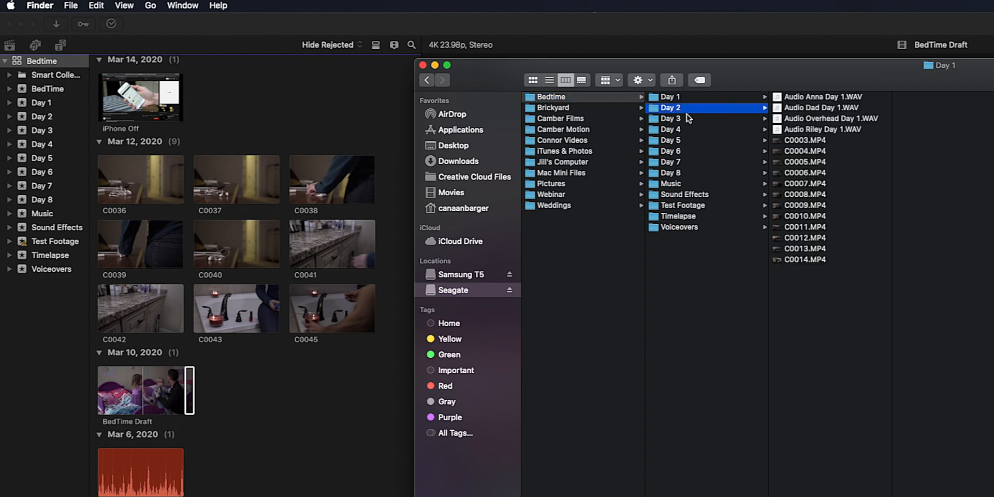
pyautogui.click(670, 130)
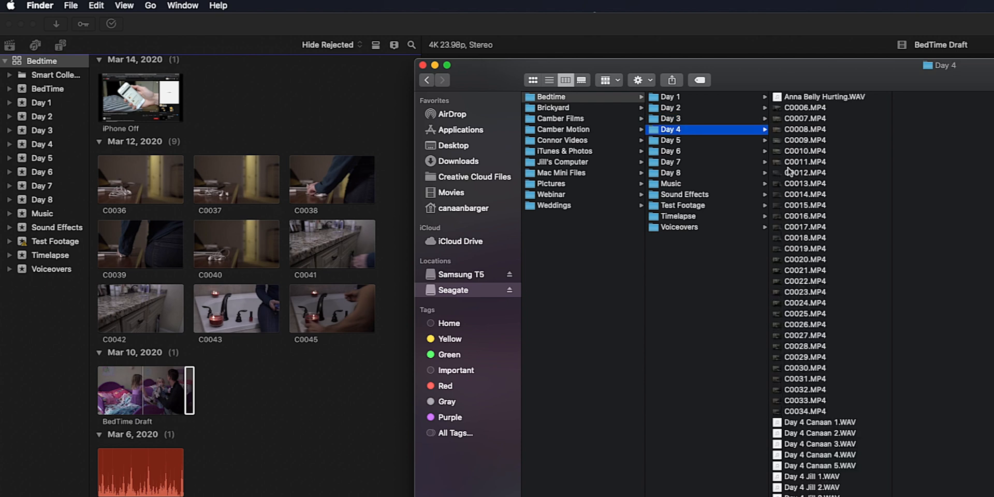
pyautogui.moveTo(767, 172)
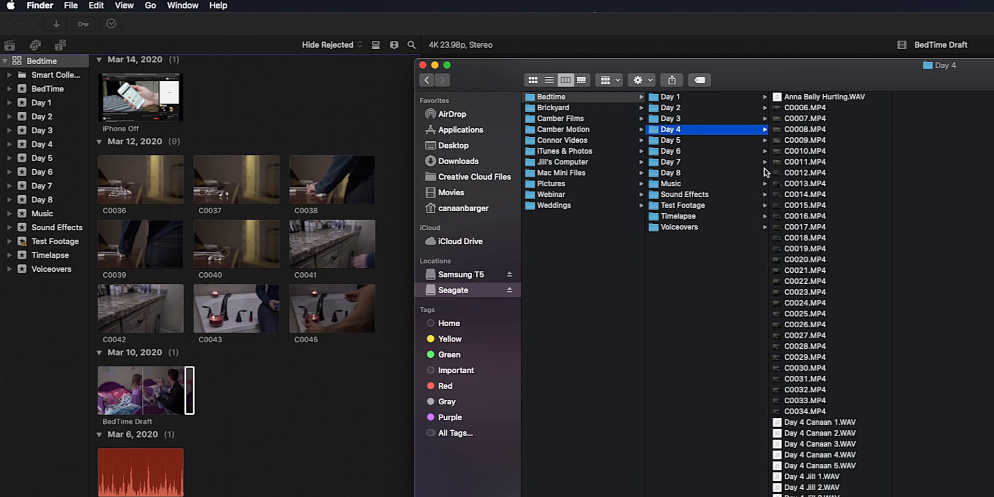
pyautogui.click(454, 290)
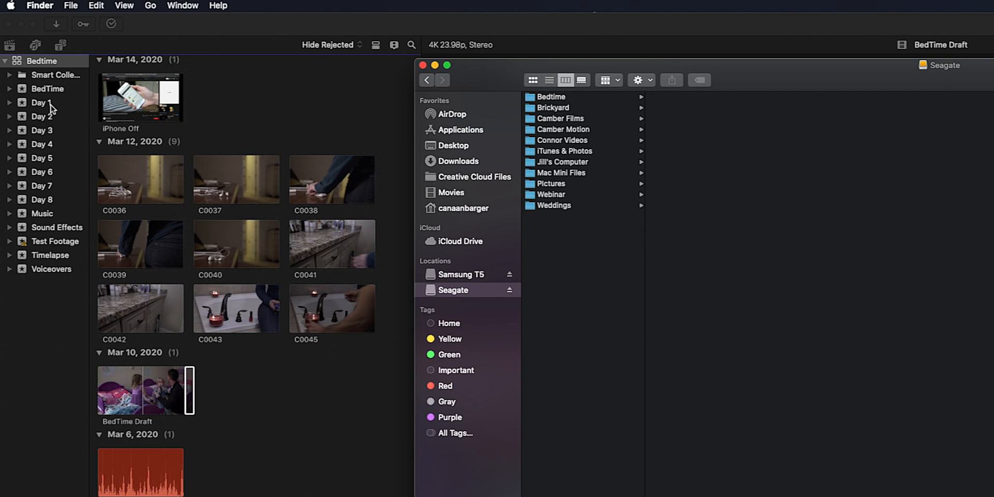
pyautogui.moveTo(140, 126)
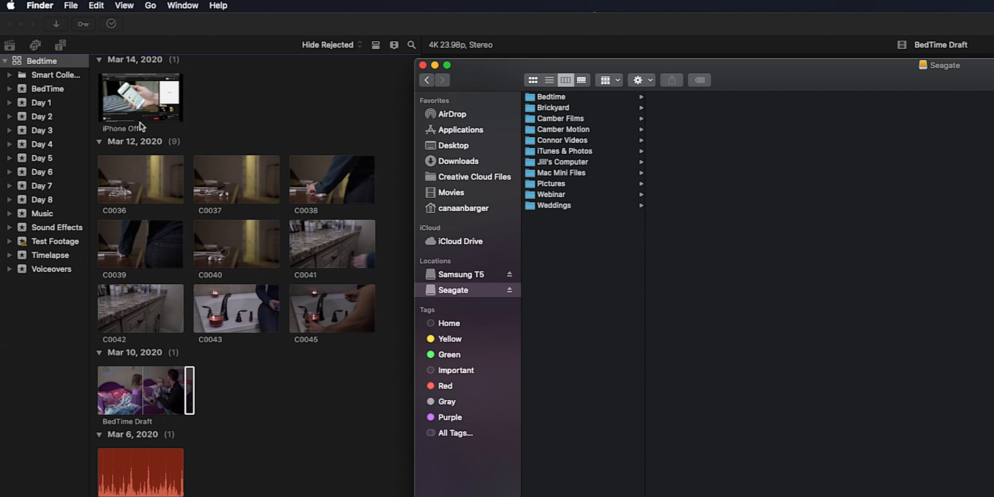